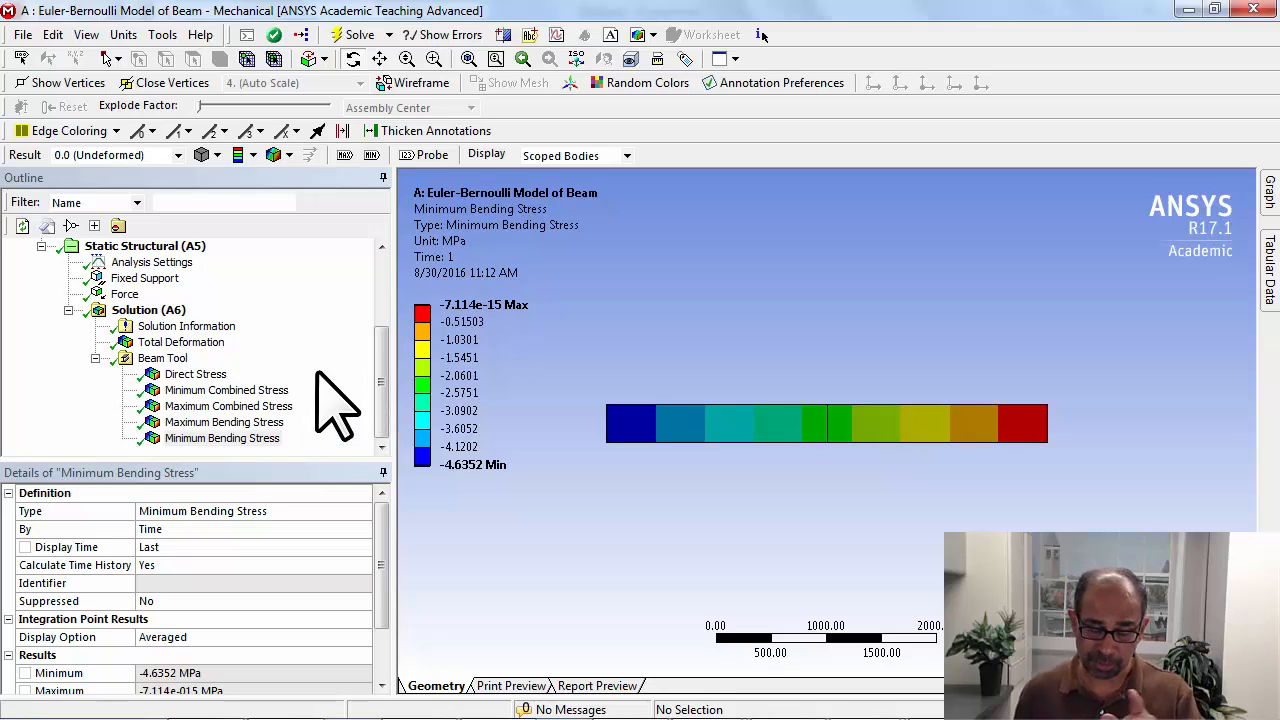
pyautogui.moveTo(190, 350)
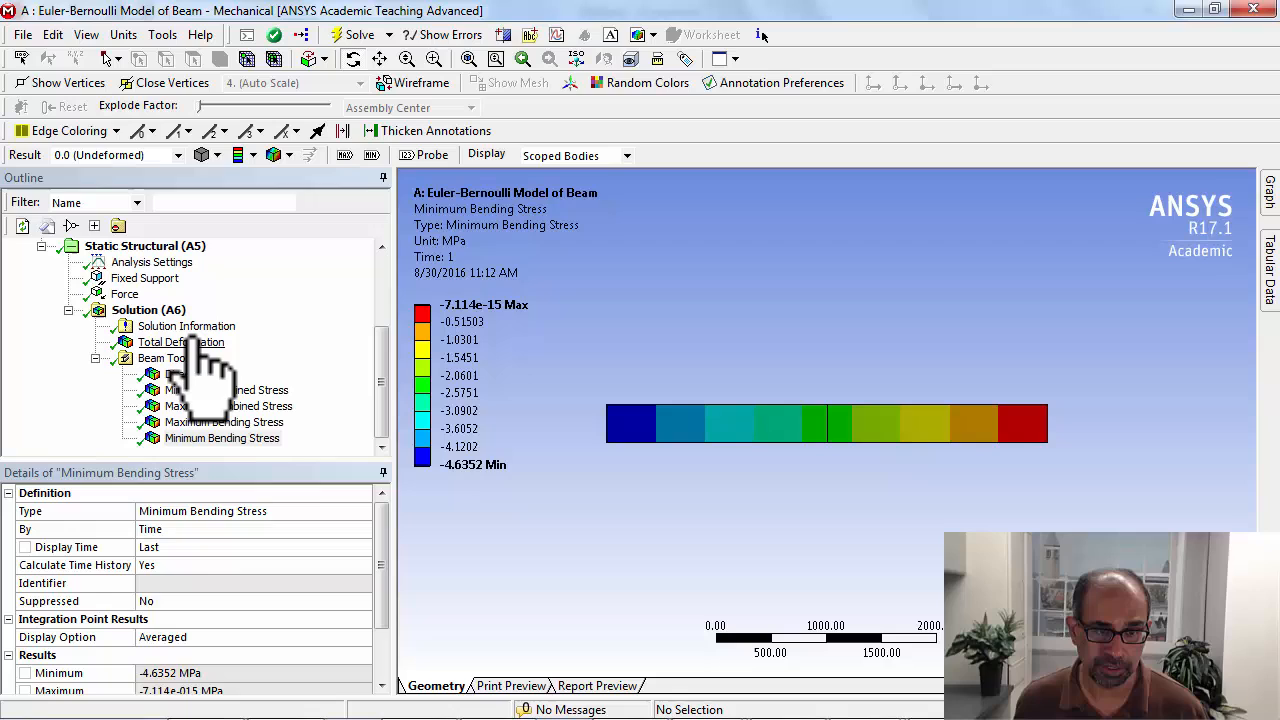
# - Show Total Deformation at 5x Auto scale, then return it to 0.0 (Undeformed)
pyautogui.click(181, 341)
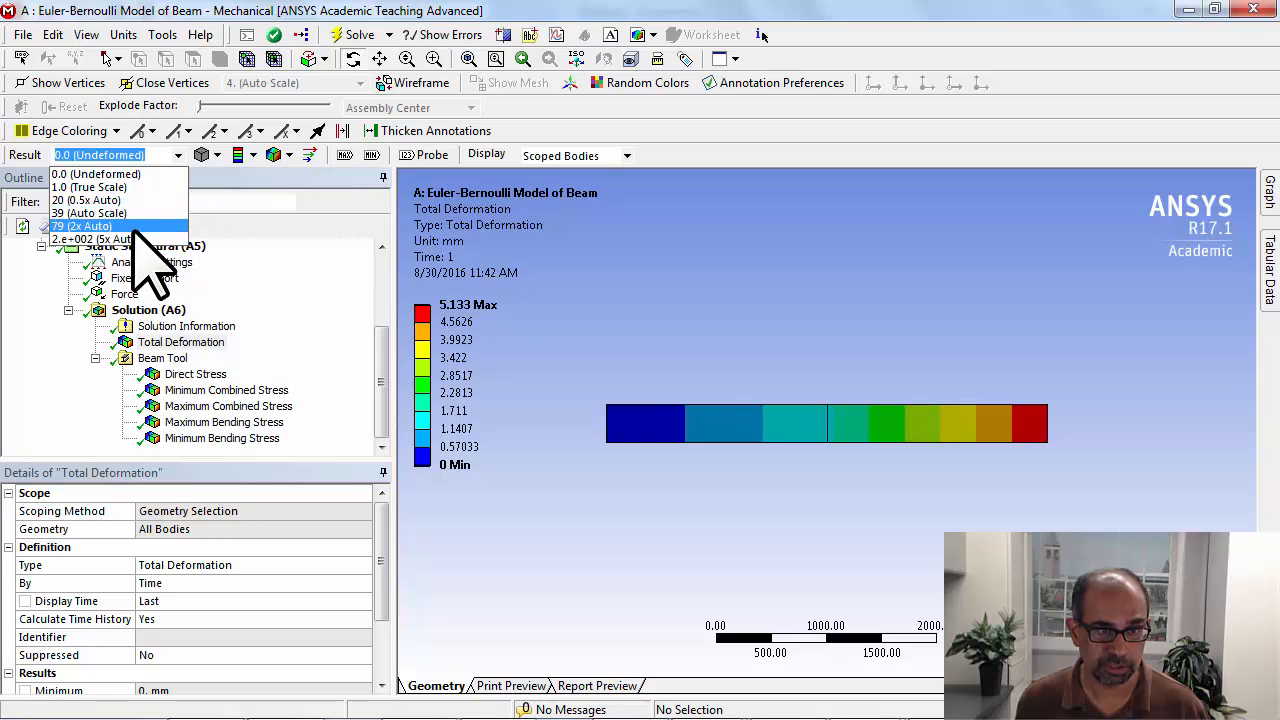
pyautogui.click(95, 238)
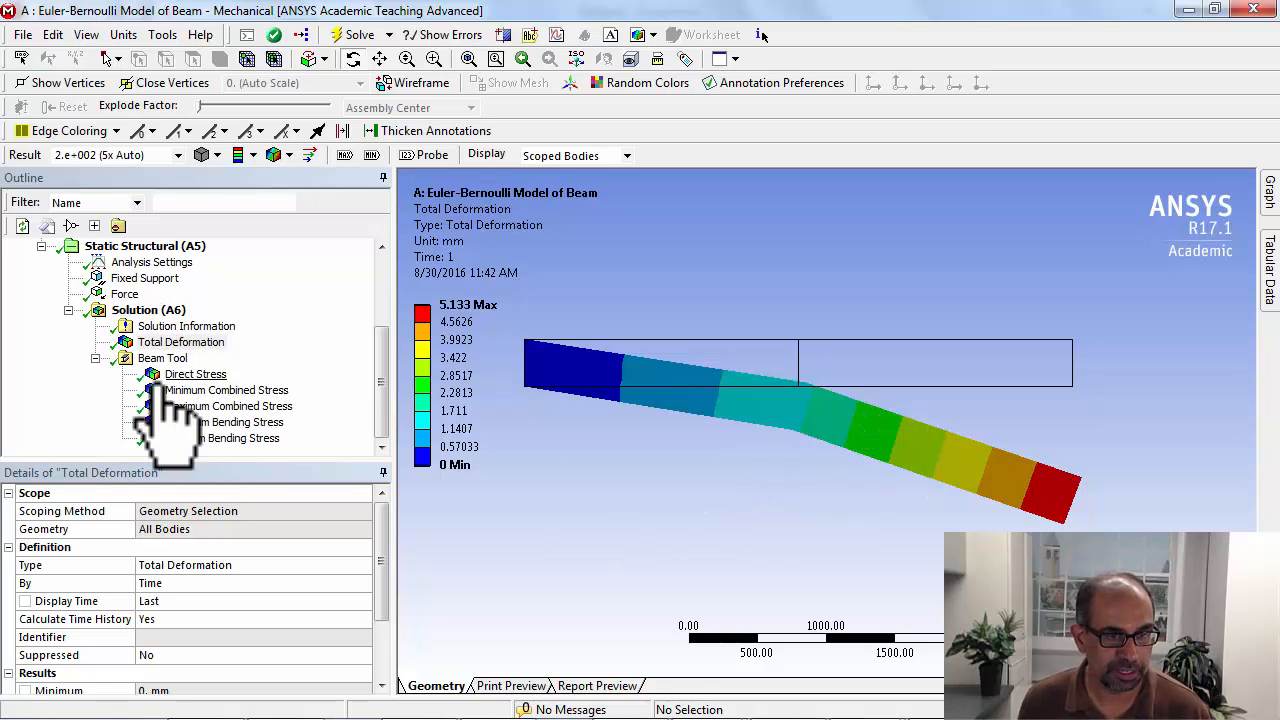
pyautogui.moveTo(190, 185)
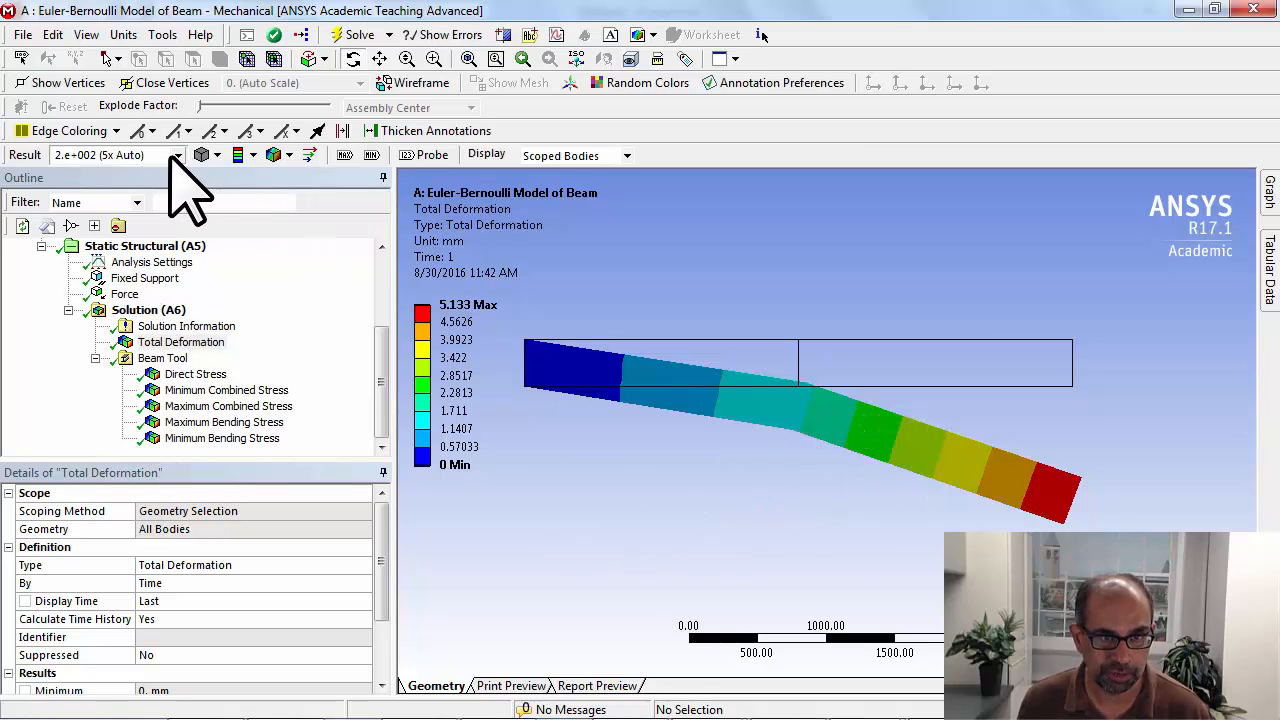
pyautogui.click(172, 155)
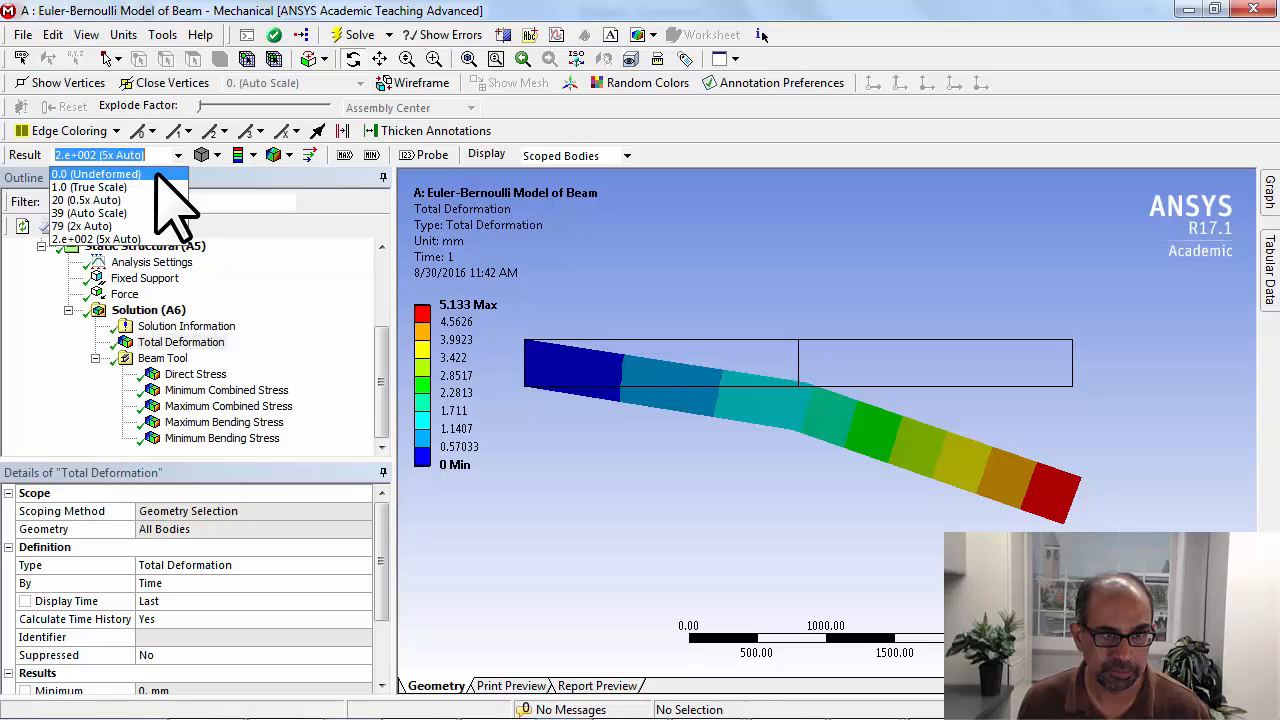
pyautogui.click(95, 174)
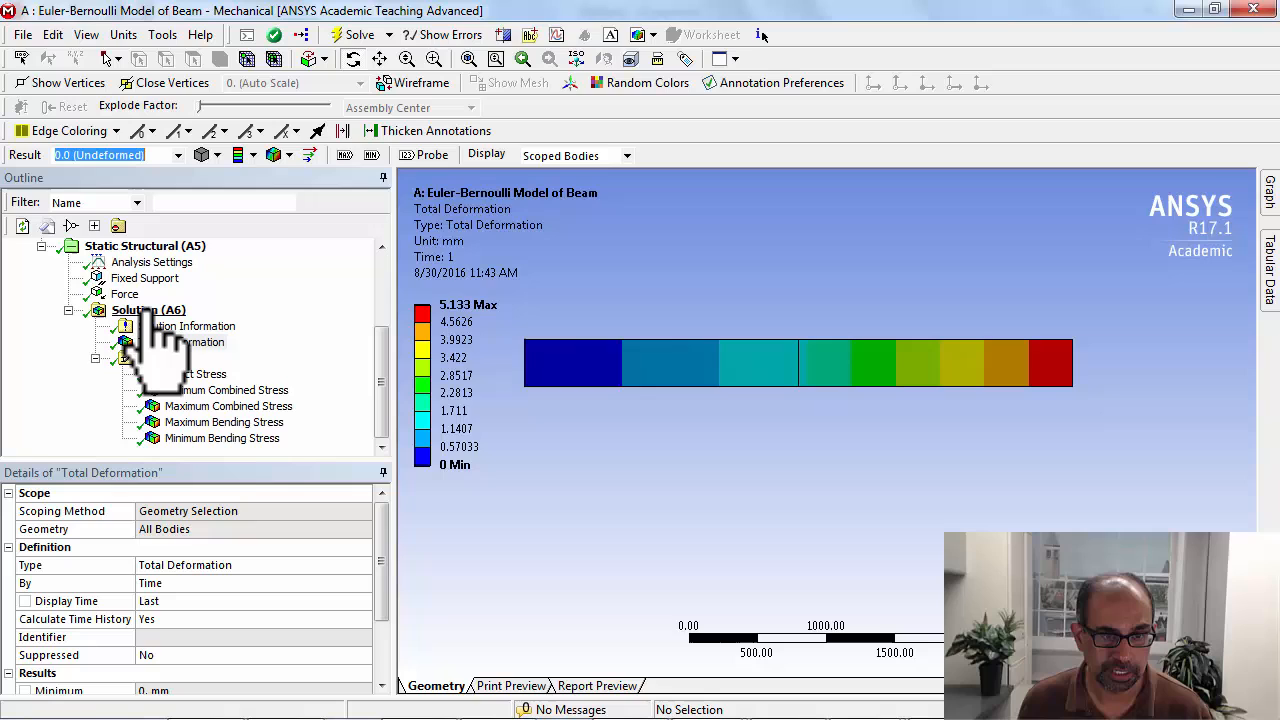
# - Select Model (A4) in the Outline to show the bare line body
pyautogui.click(147, 309)
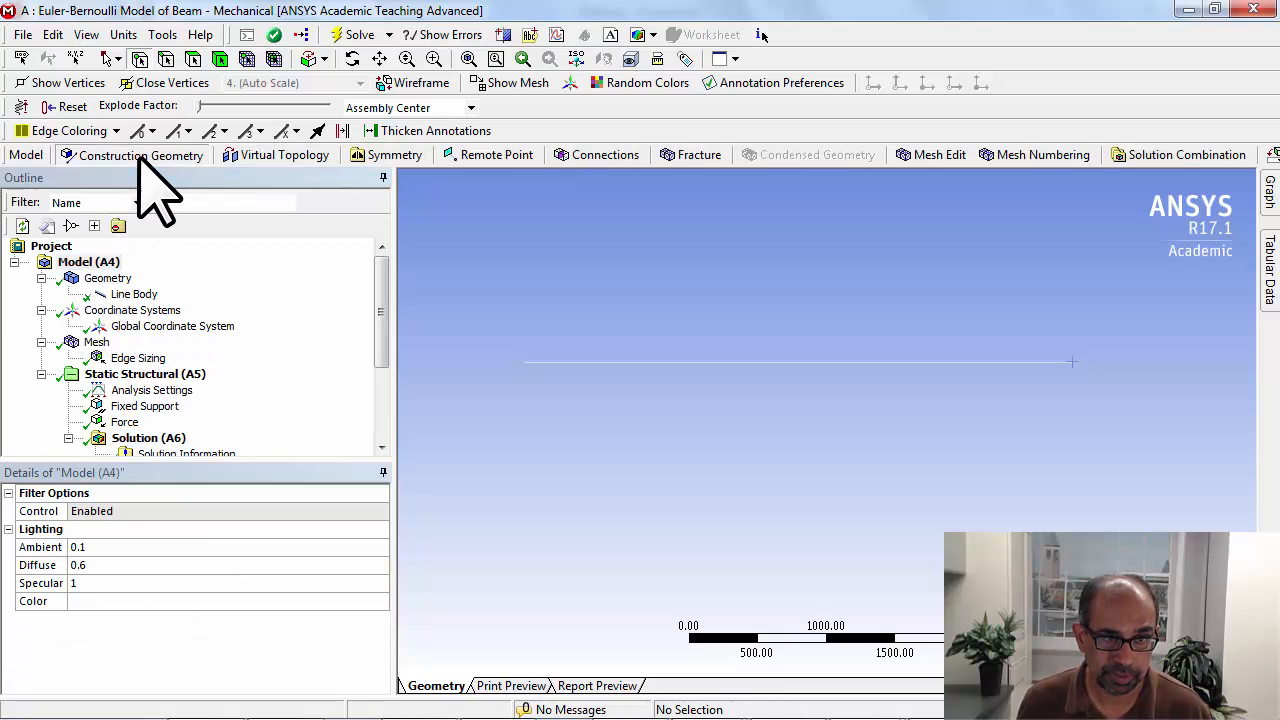
# - Insert a Path under Construction Geometry and rename it 'Midline'
pyautogui.click(140, 155)
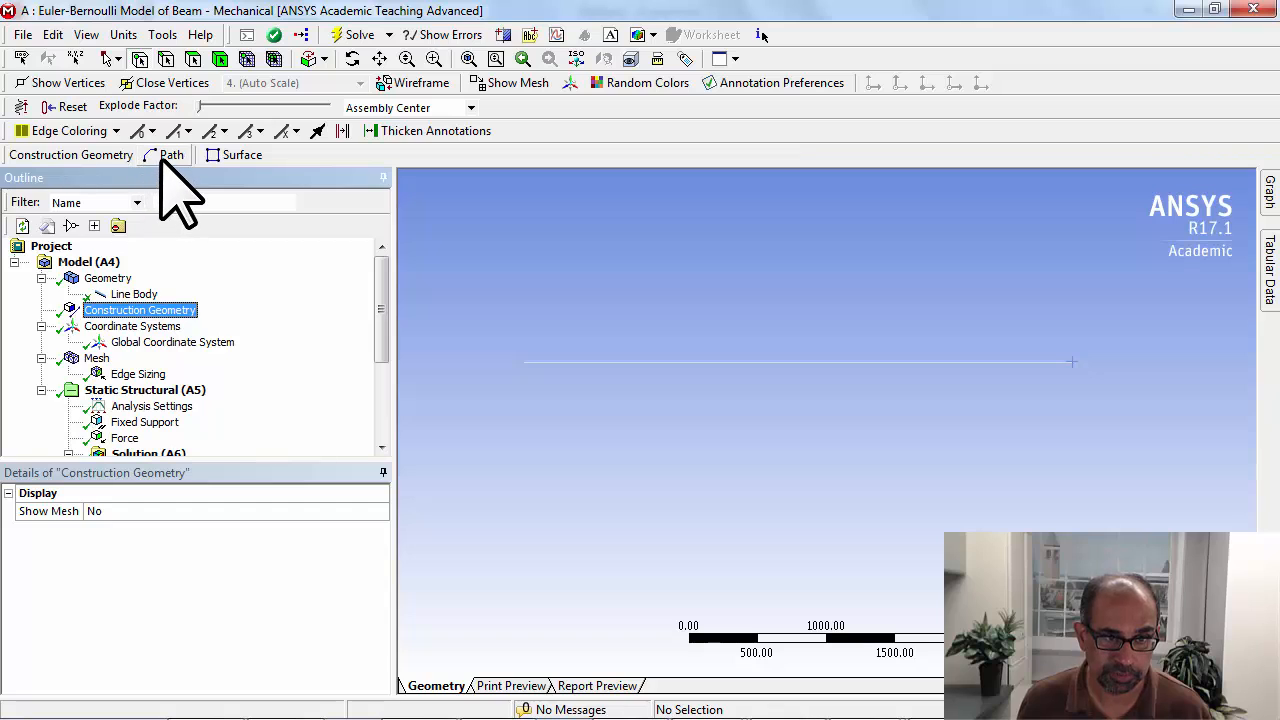
pyautogui.click(165, 154)
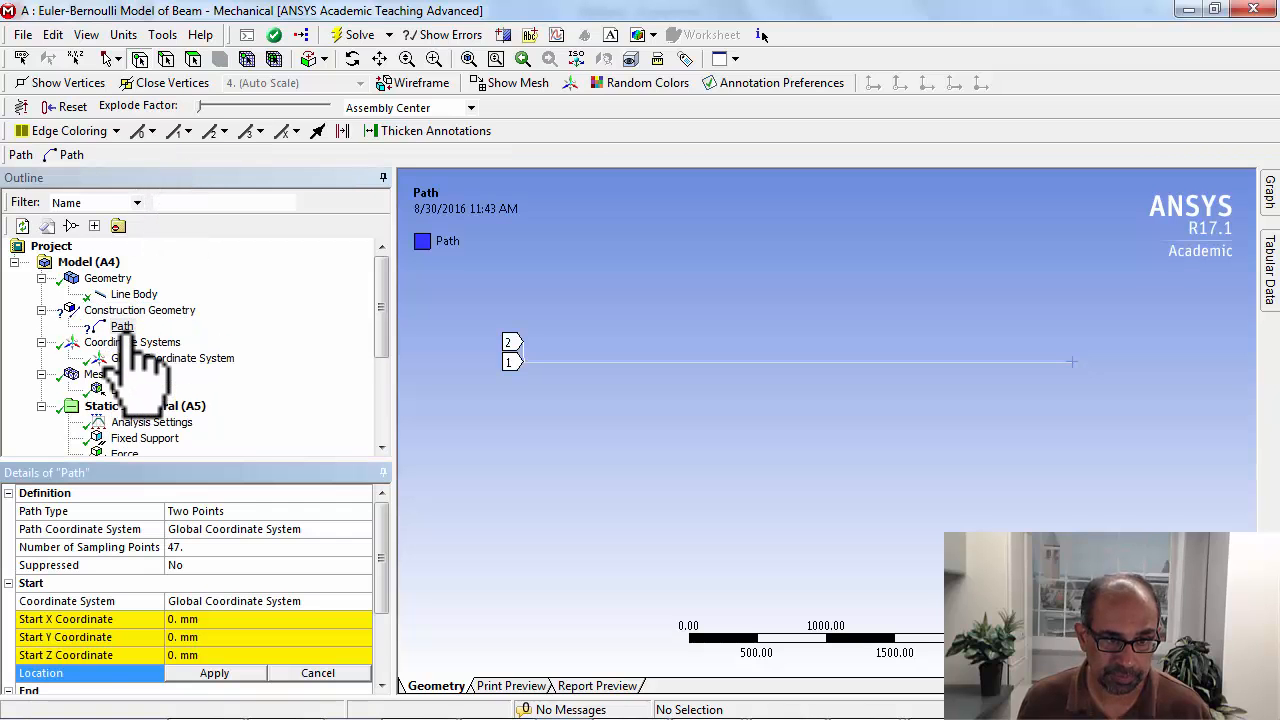
pyautogui.rightClick(122, 327)
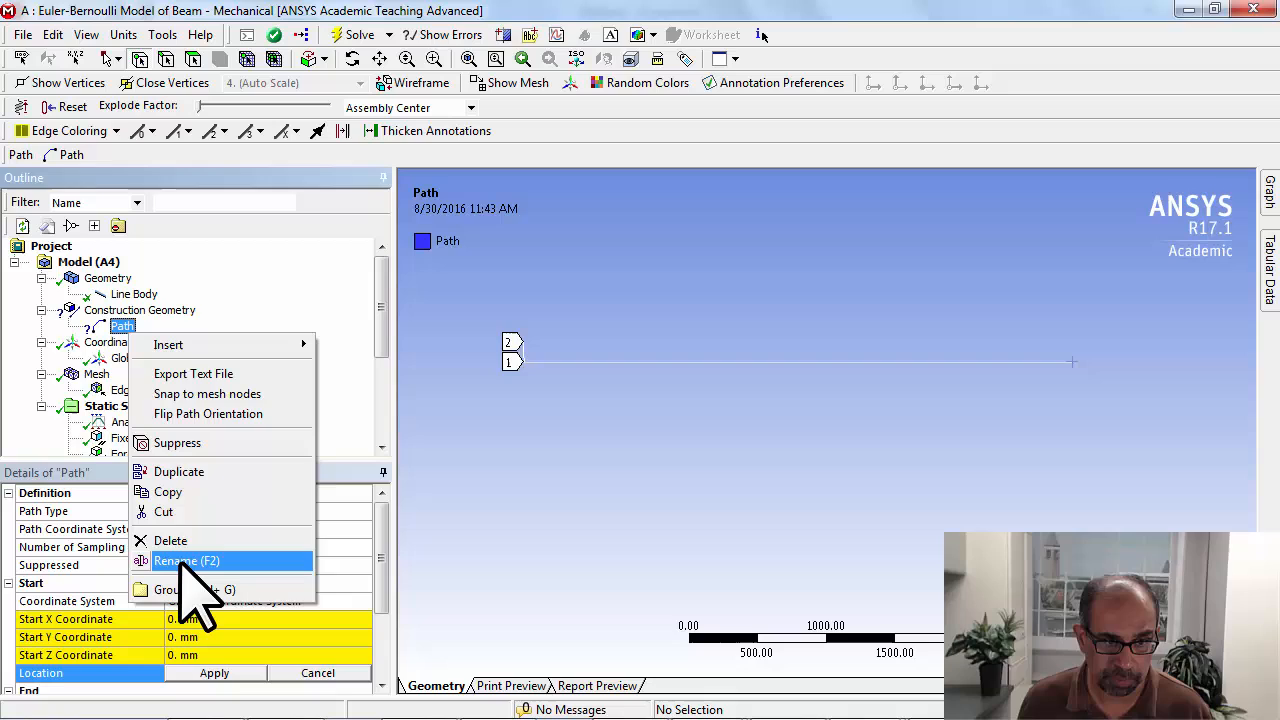
pyautogui.click(185, 560)
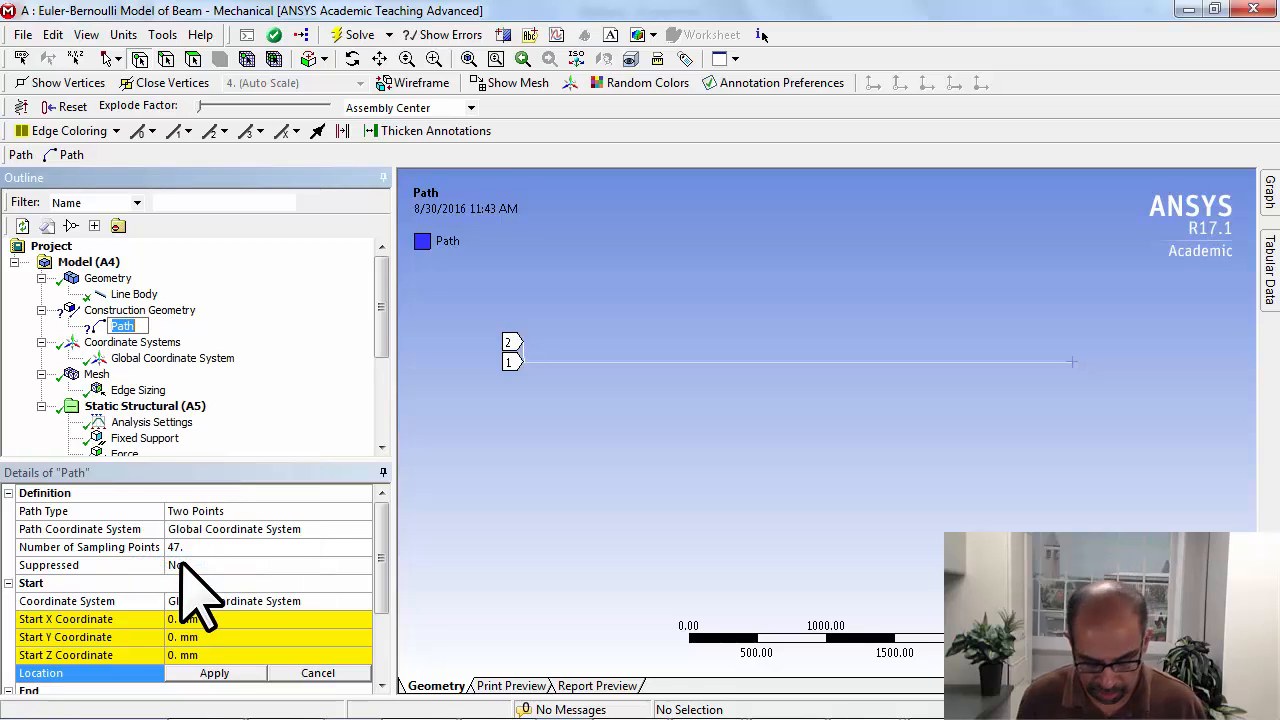
pyautogui.write('mIDLINE')
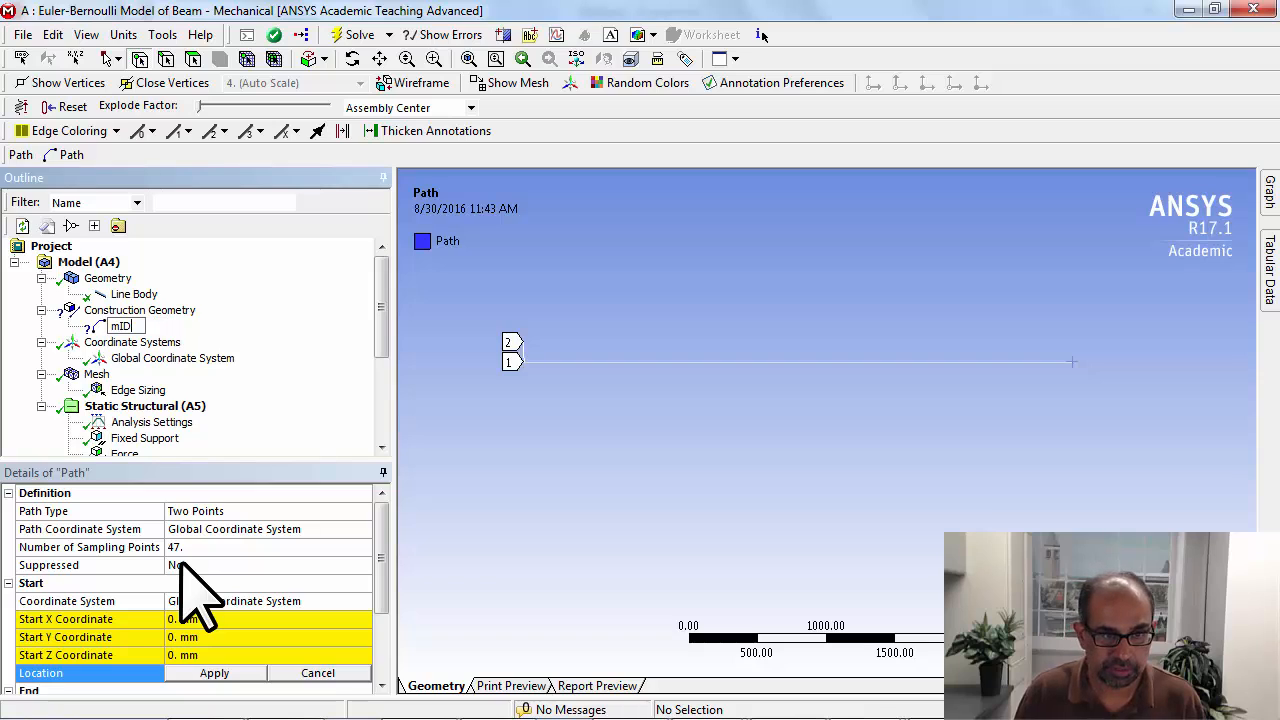
pyautogui.write('Midline')
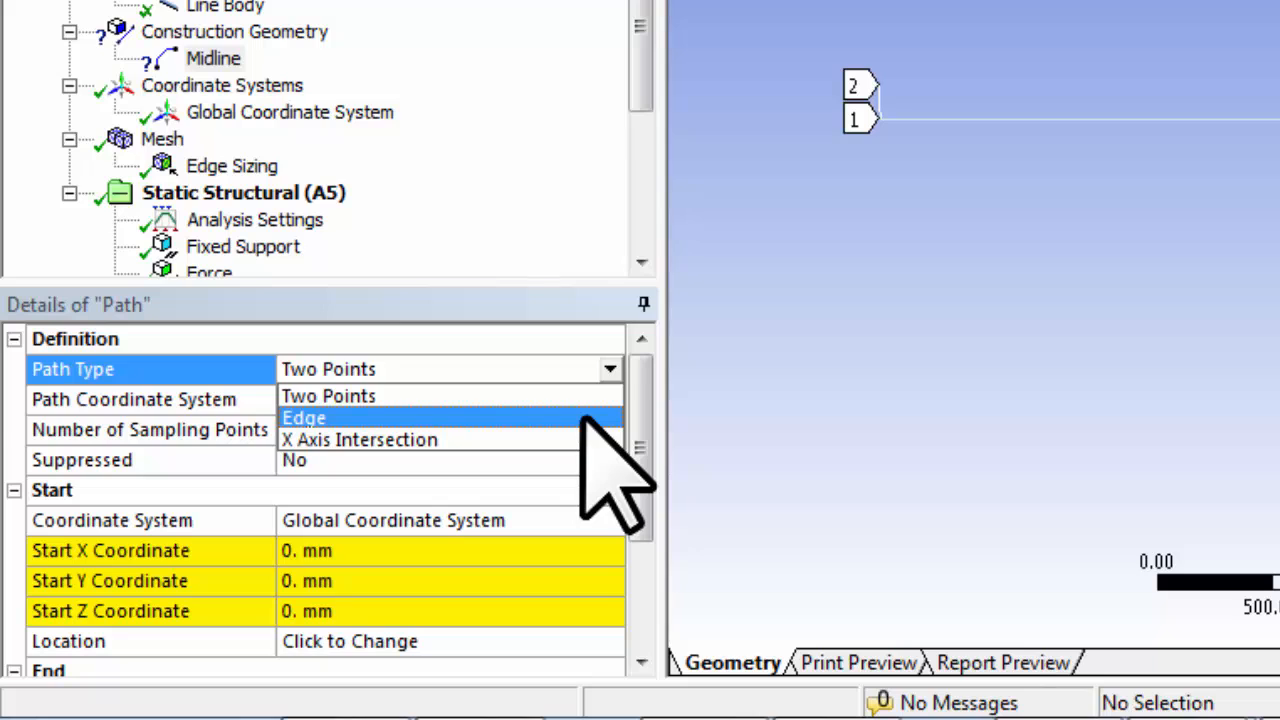
# - Set the Midline path type to Edge and apply the beam's line as its edge
pyautogui.click(304, 417)
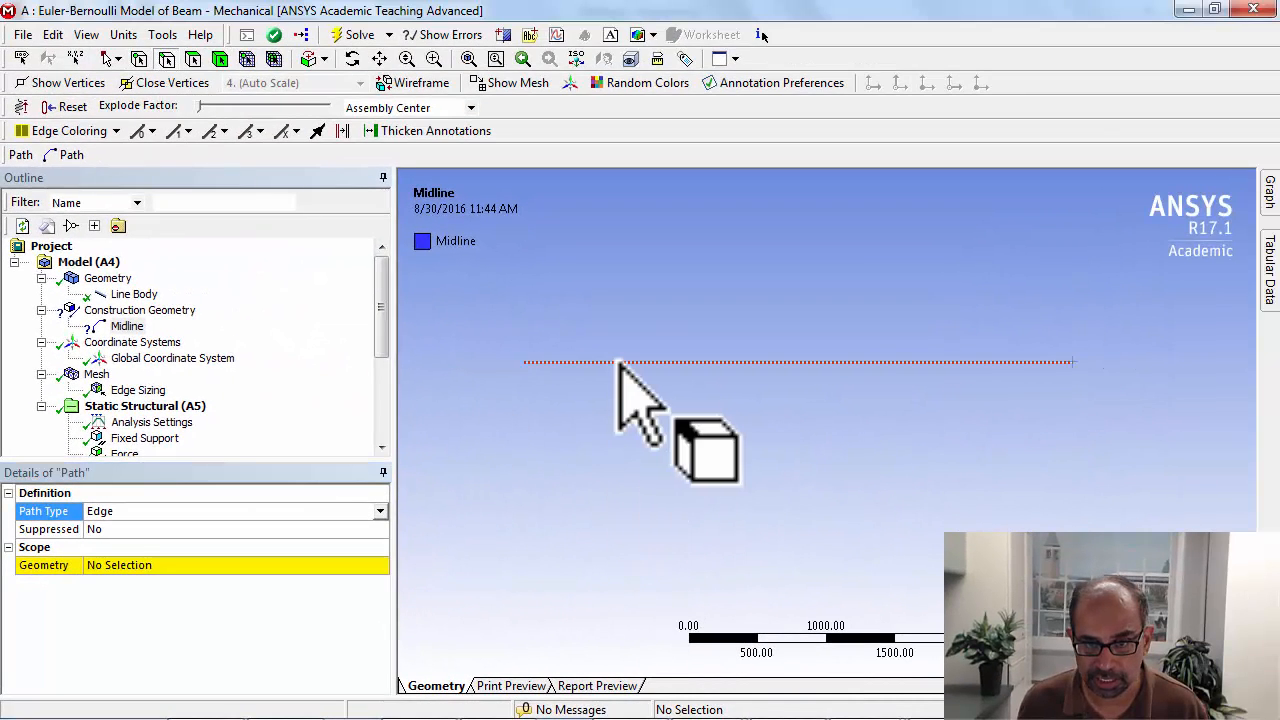
pyautogui.click(620, 362)
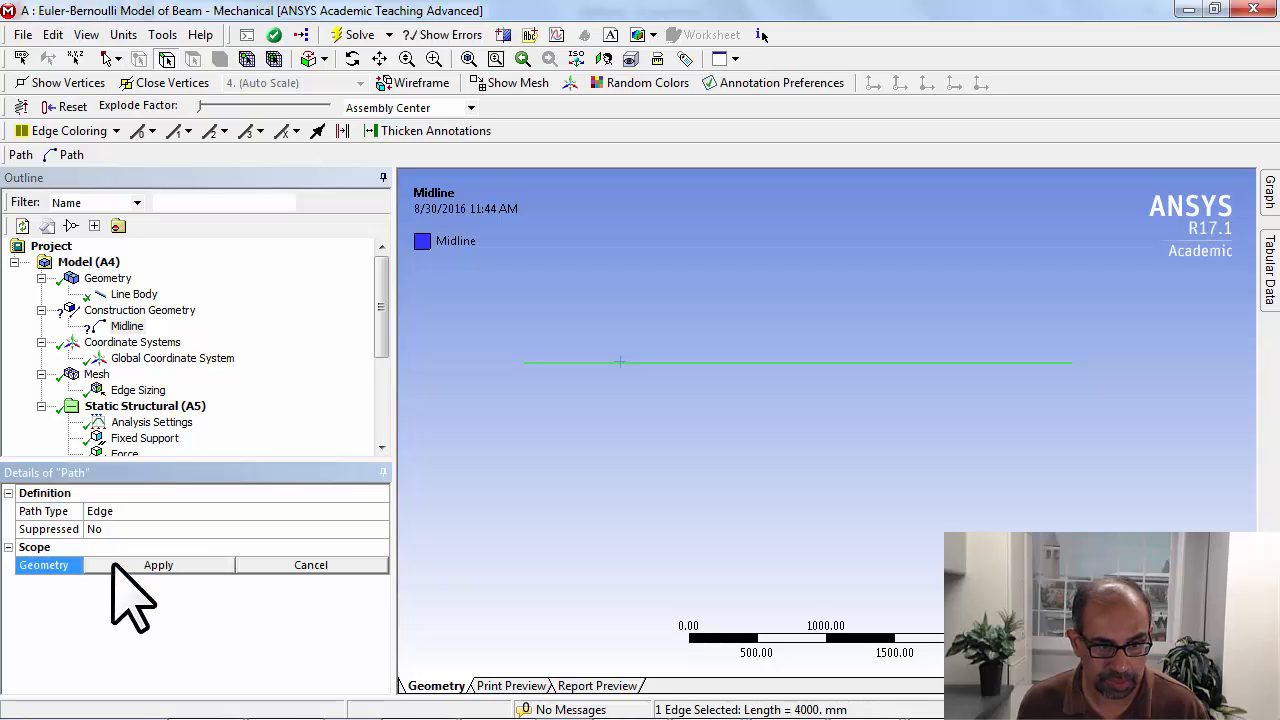
pyautogui.click(158, 565)
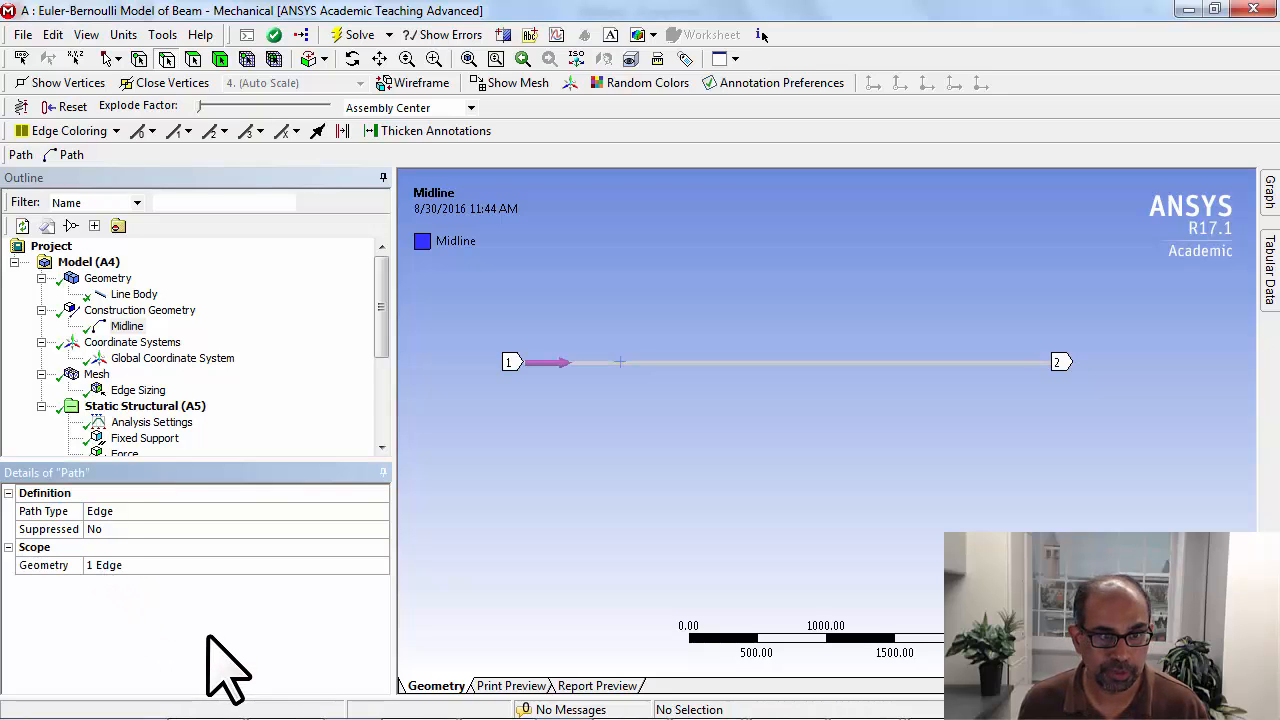
pyautogui.scroll(-3)
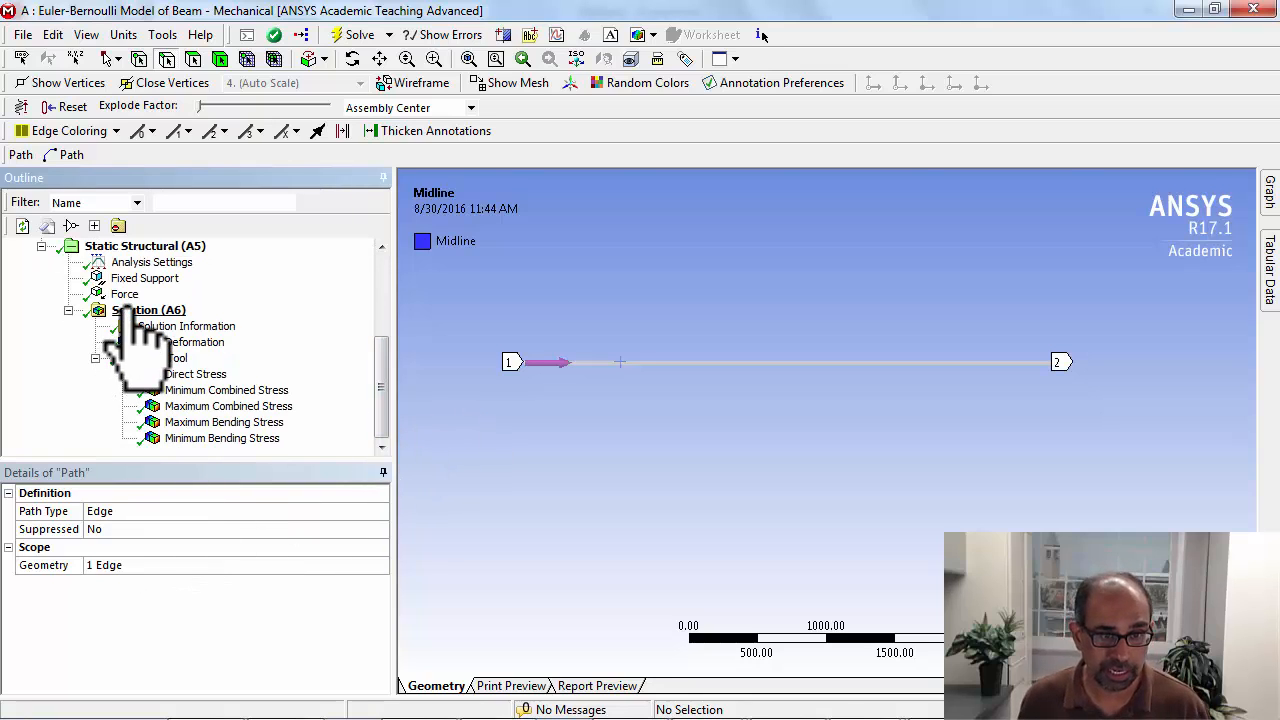
# - Insert a Bending Moment result under Solution, scoped by Path to Midline
pyautogui.click(148, 309)
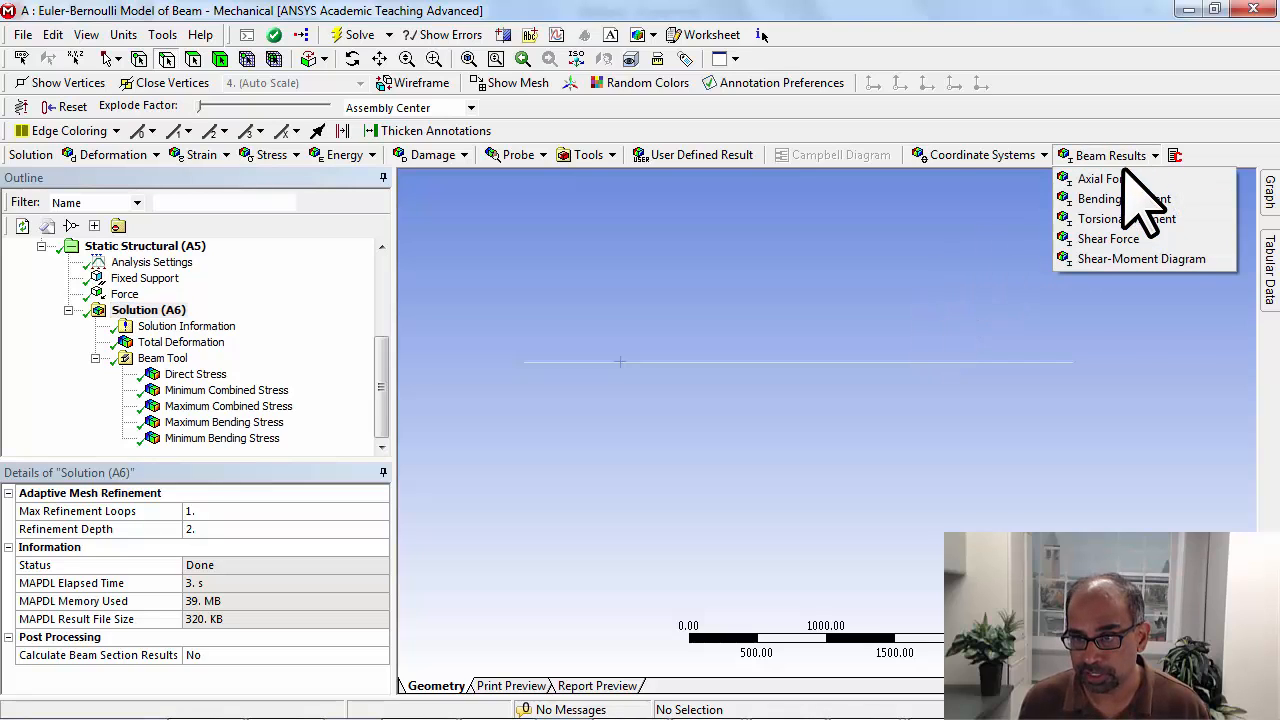
pyautogui.click(1100, 198)
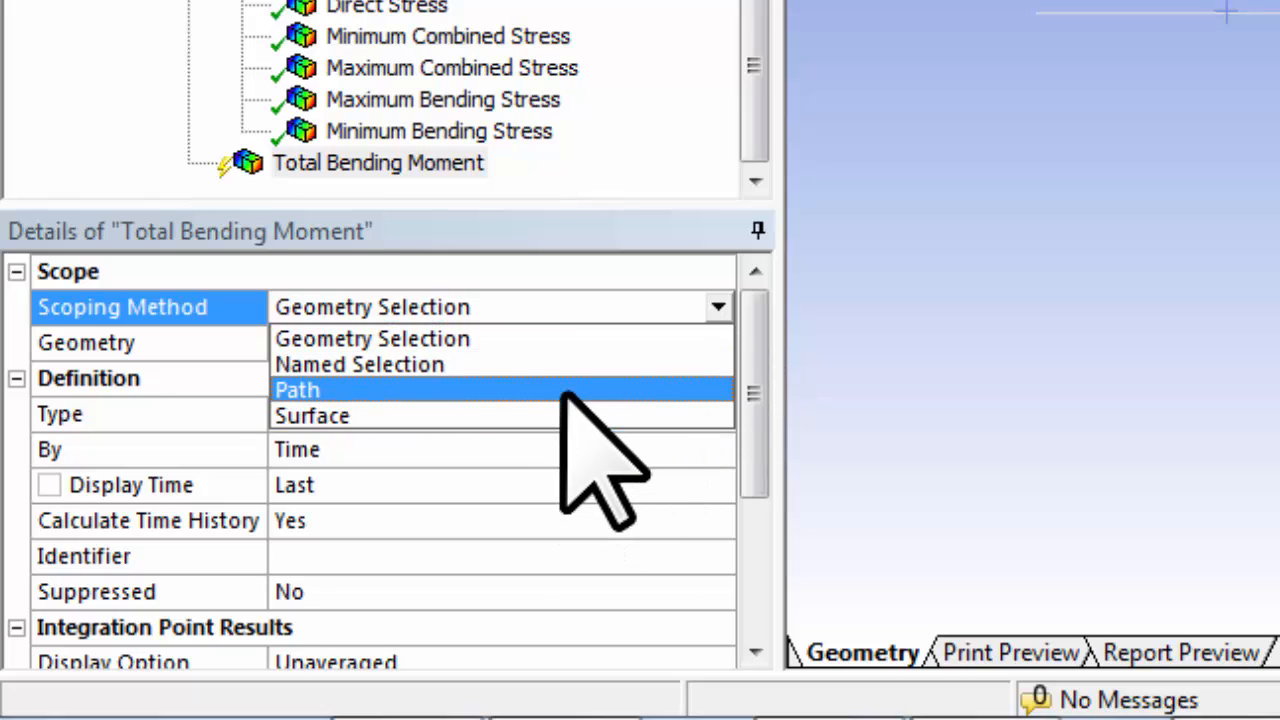
pyautogui.click(297, 390)
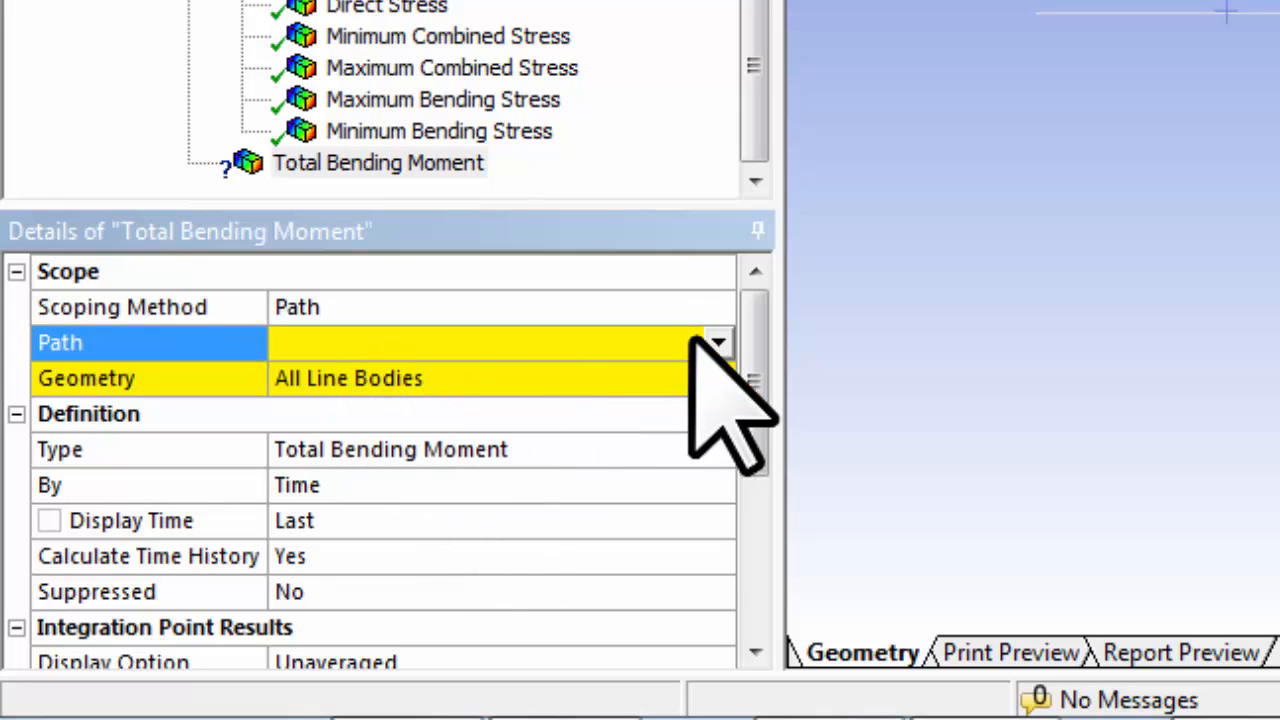
pyautogui.click(718, 342)
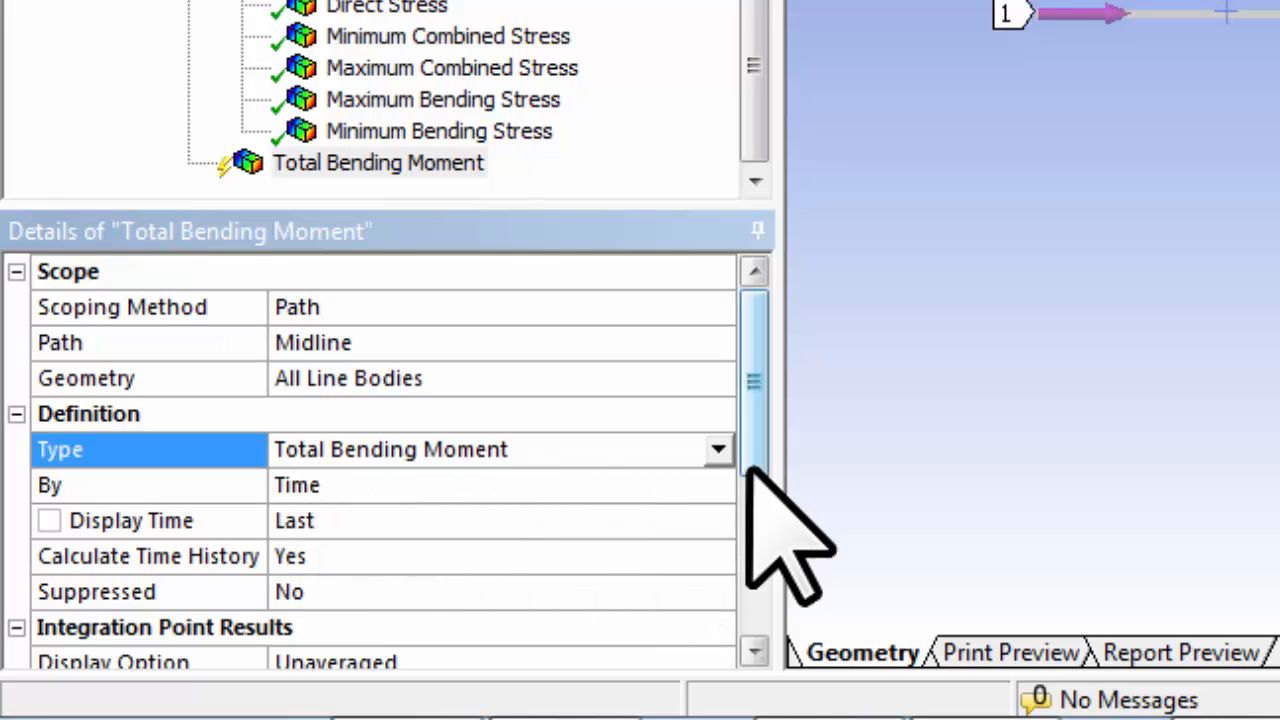
pyautogui.click(716, 449)
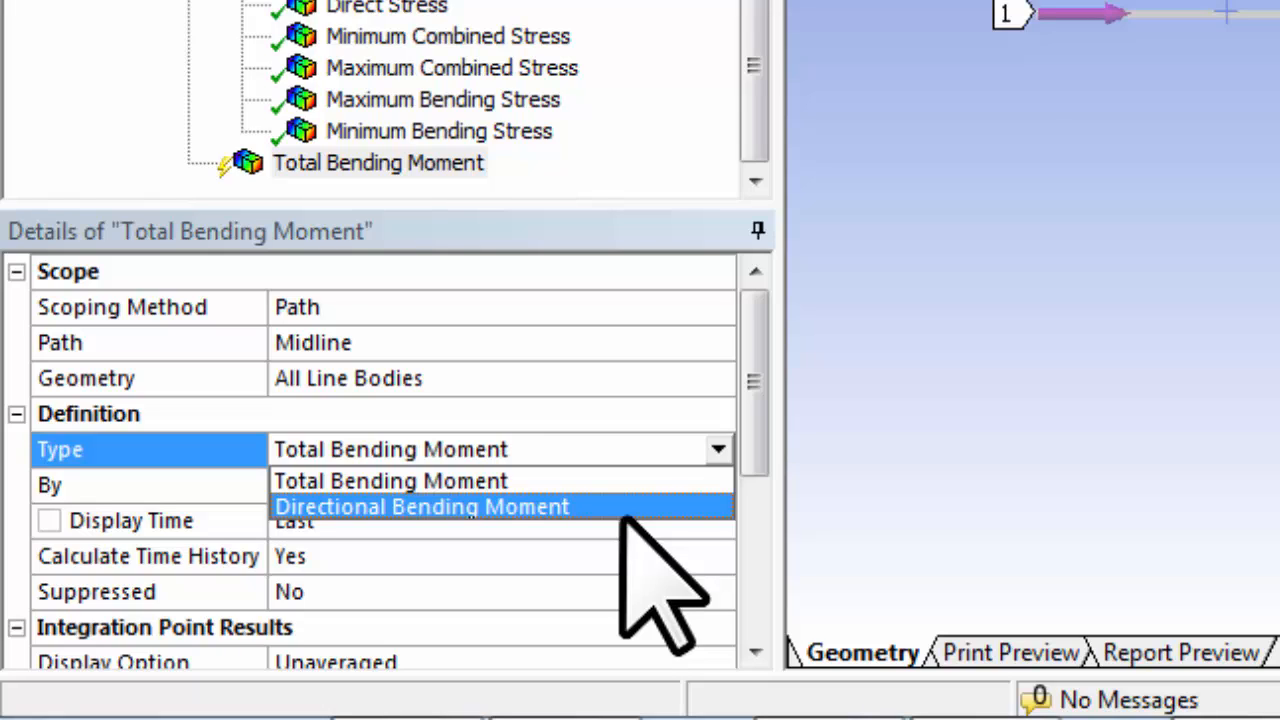
# - Change the path result's Type to Directional Bending Moment
pyautogui.click(423, 506)
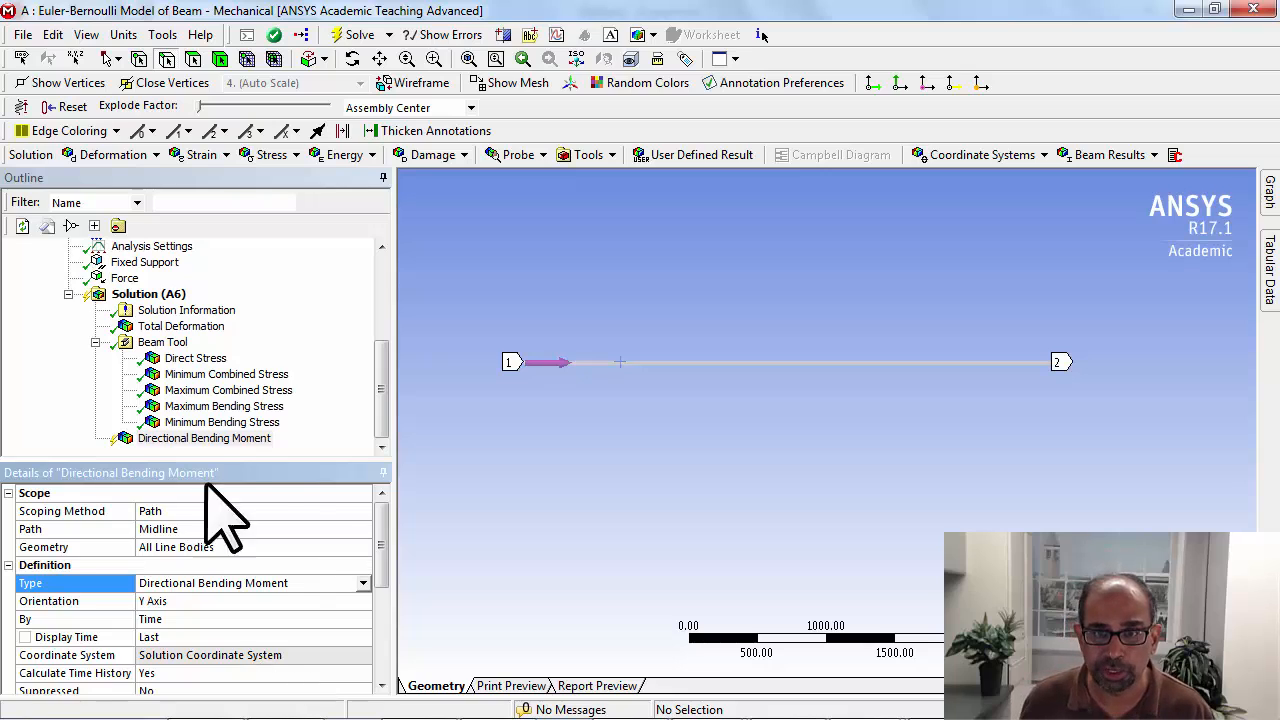
pyautogui.click(983, 154)
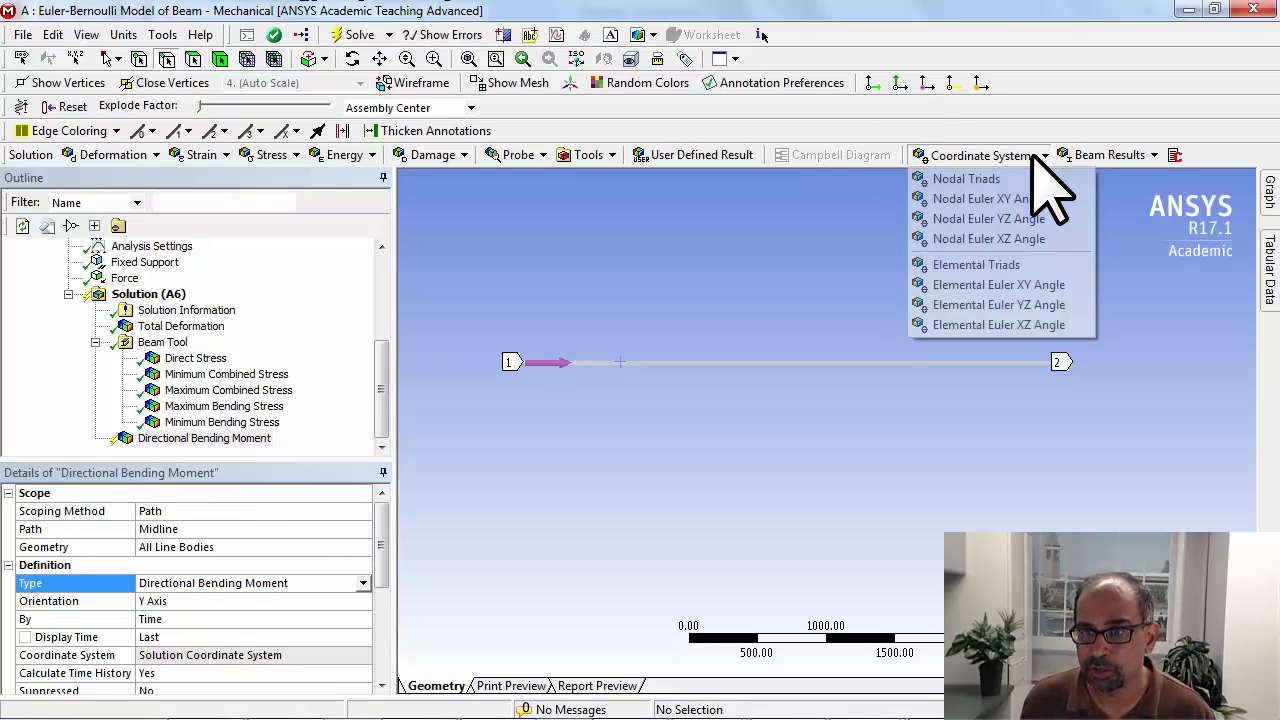
pyautogui.moveTo(976, 264)
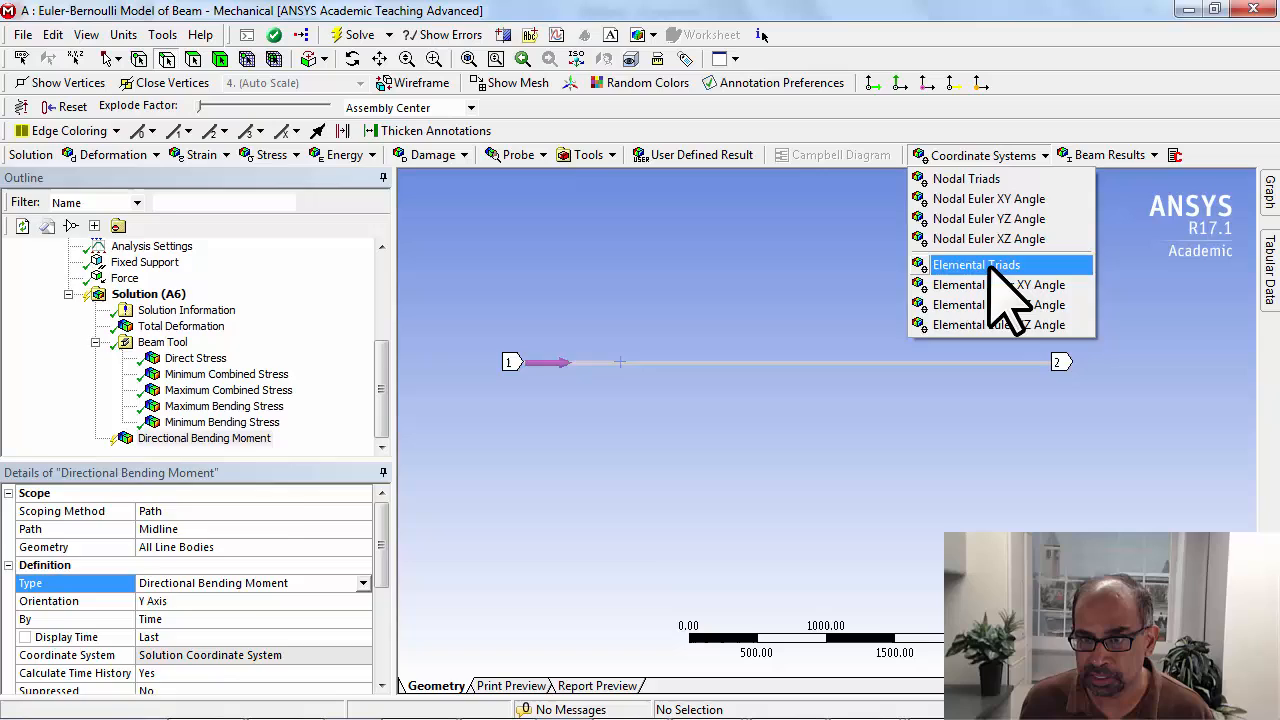
# - Insert Elemental Triads under Solution and run Evaluate All Results from the bending moment
pyautogui.click(976, 264)
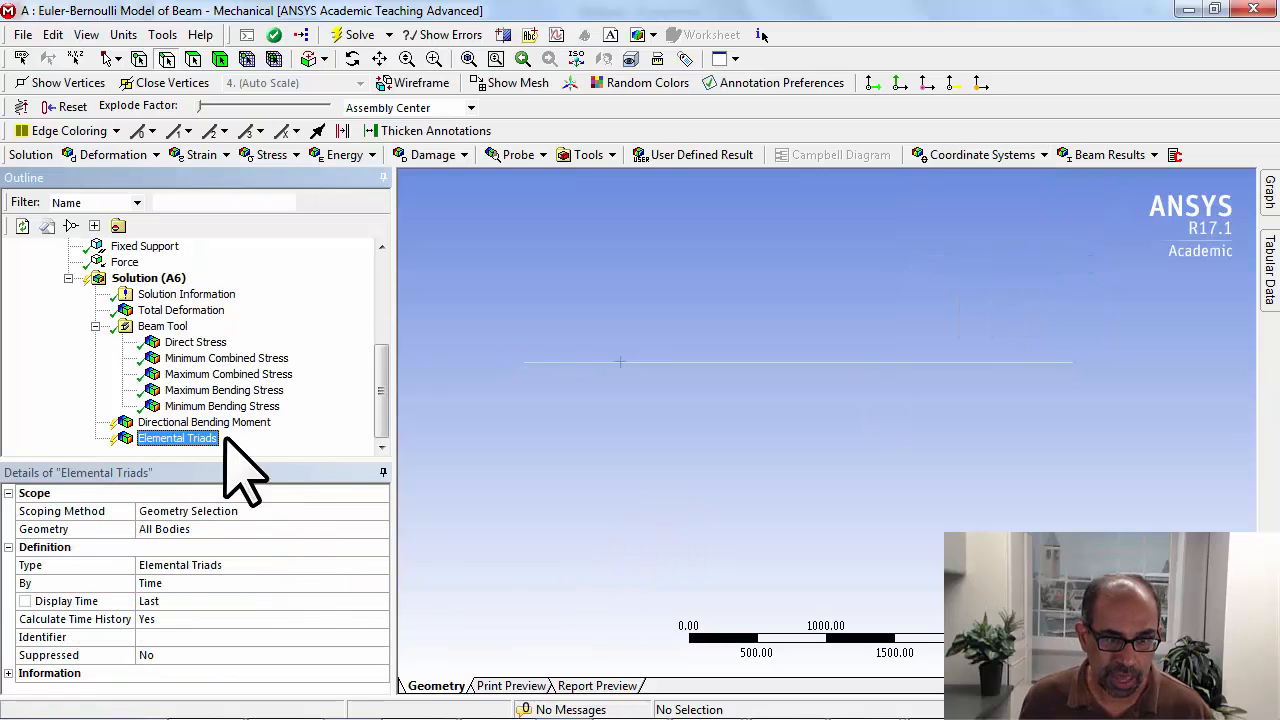
pyautogui.click(204, 422)
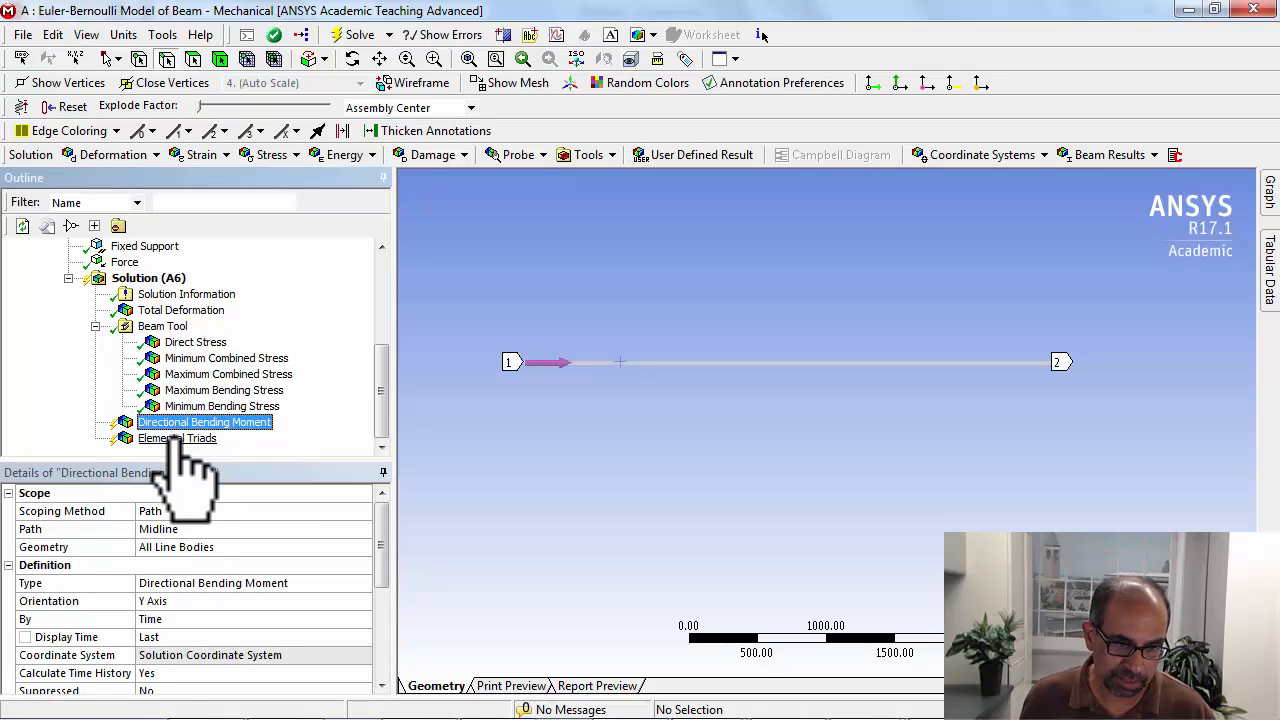
pyautogui.rightClick(204, 422)
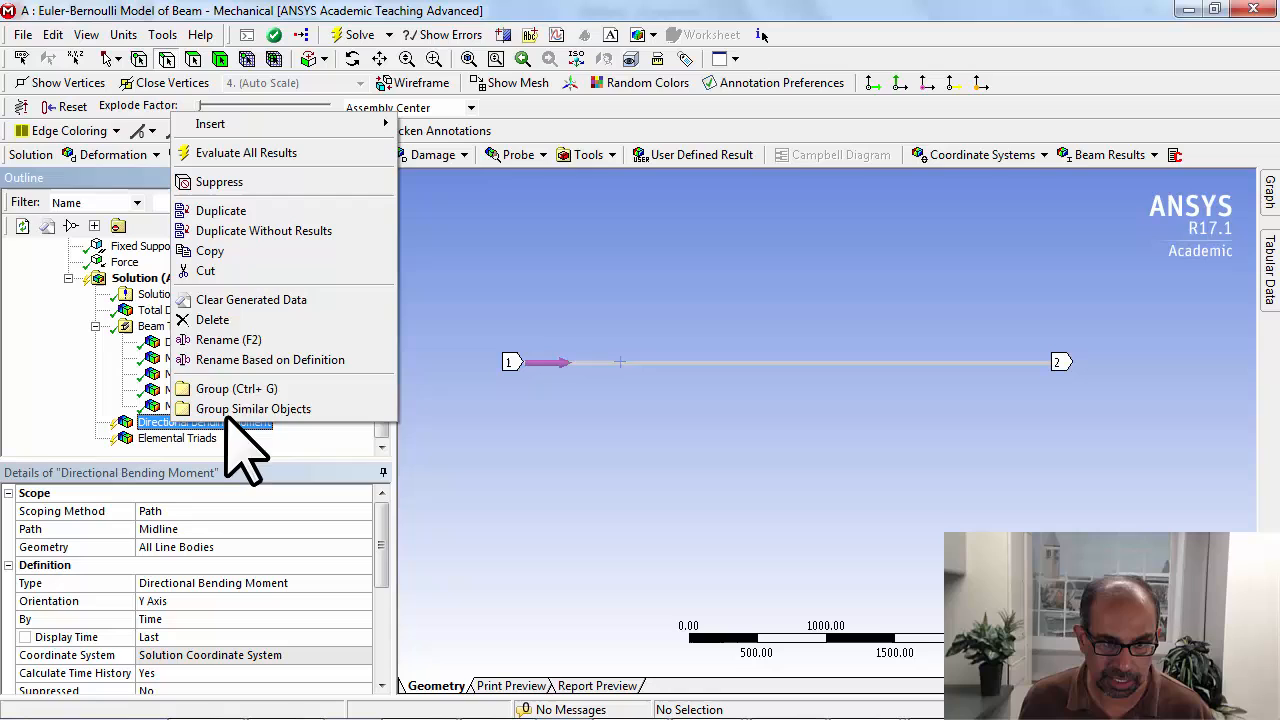
pyautogui.click(247, 152)
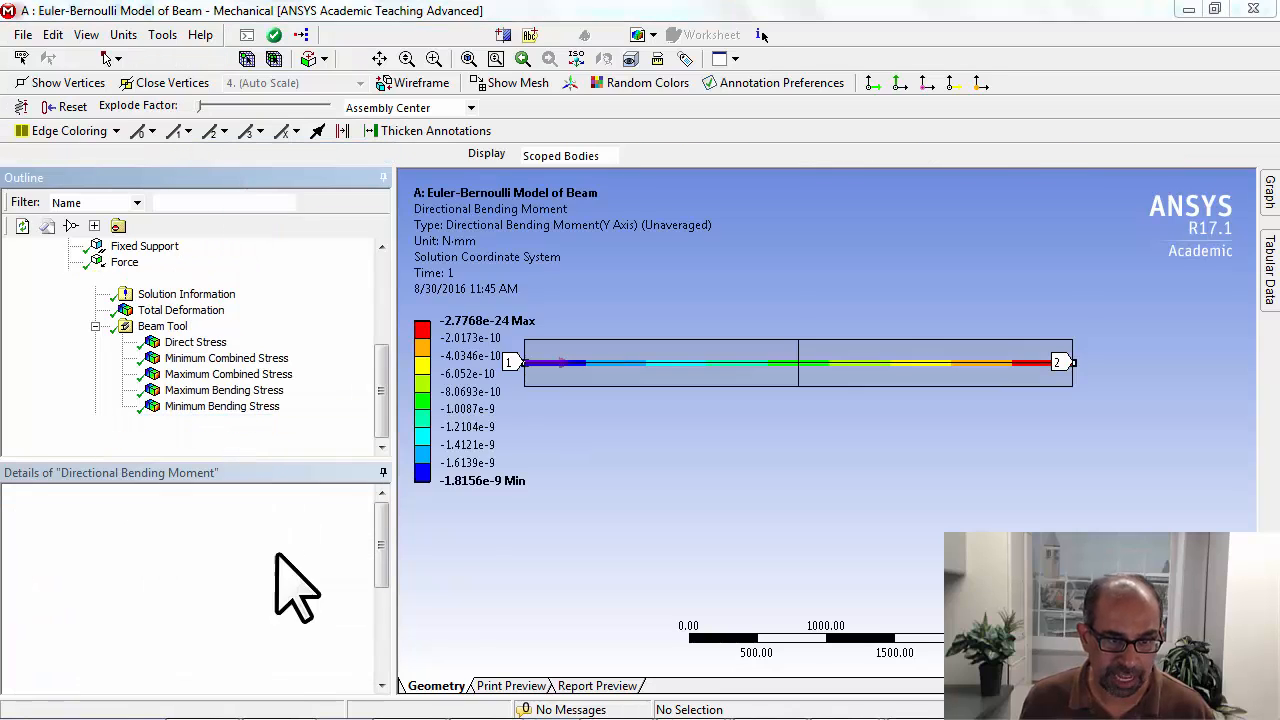
pyautogui.click(178, 438)
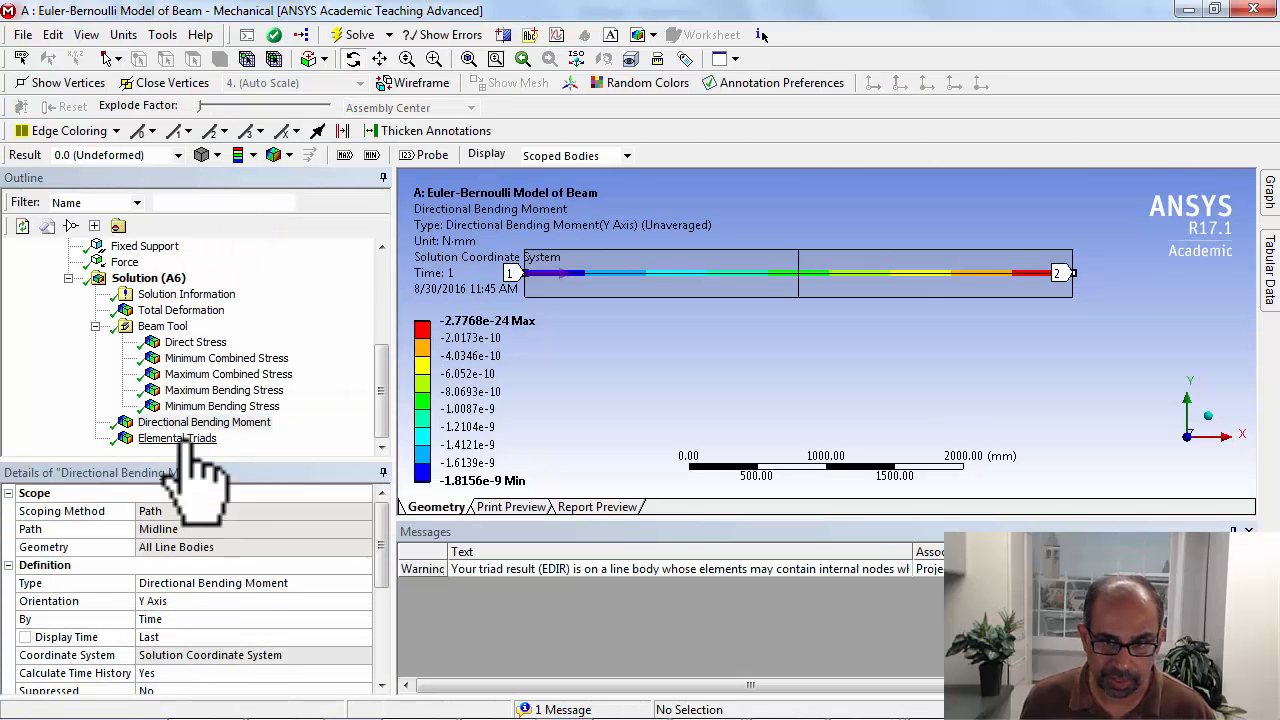
# - Display Elemental Triads and dismiss the line-body internal-nodes warning with OK
pyautogui.click(177, 438)
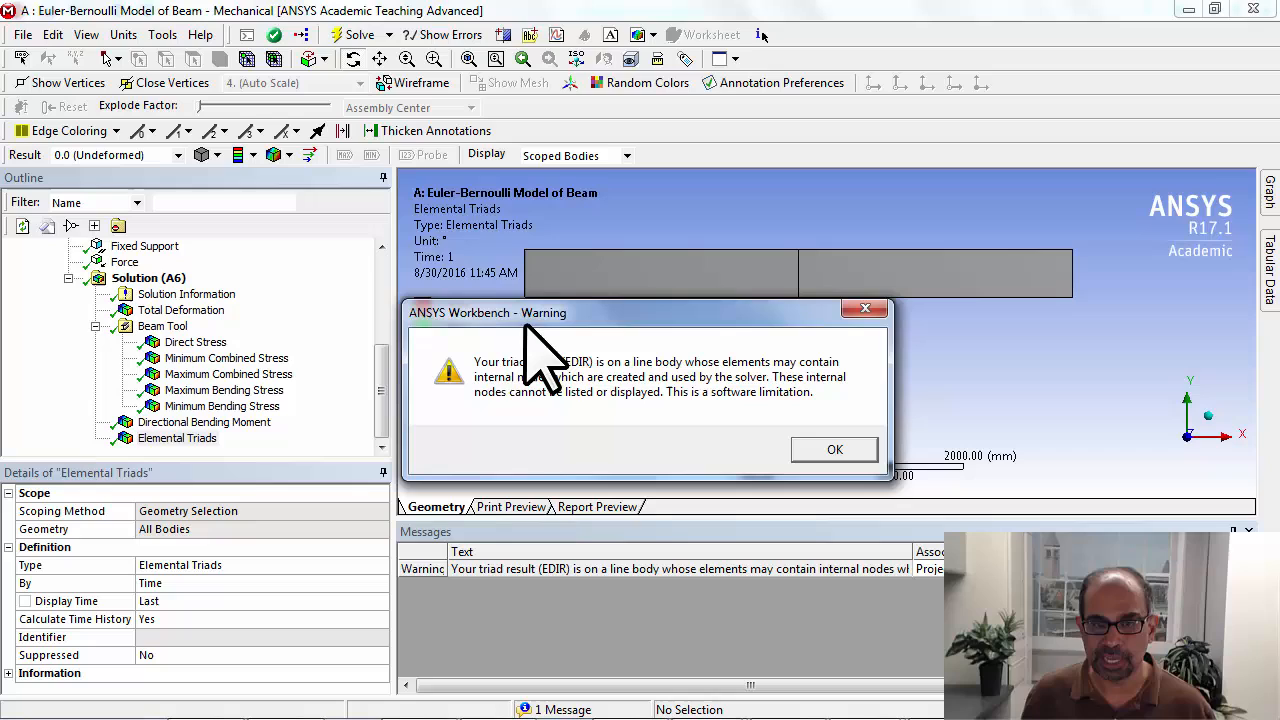
pyautogui.moveTo(725, 405)
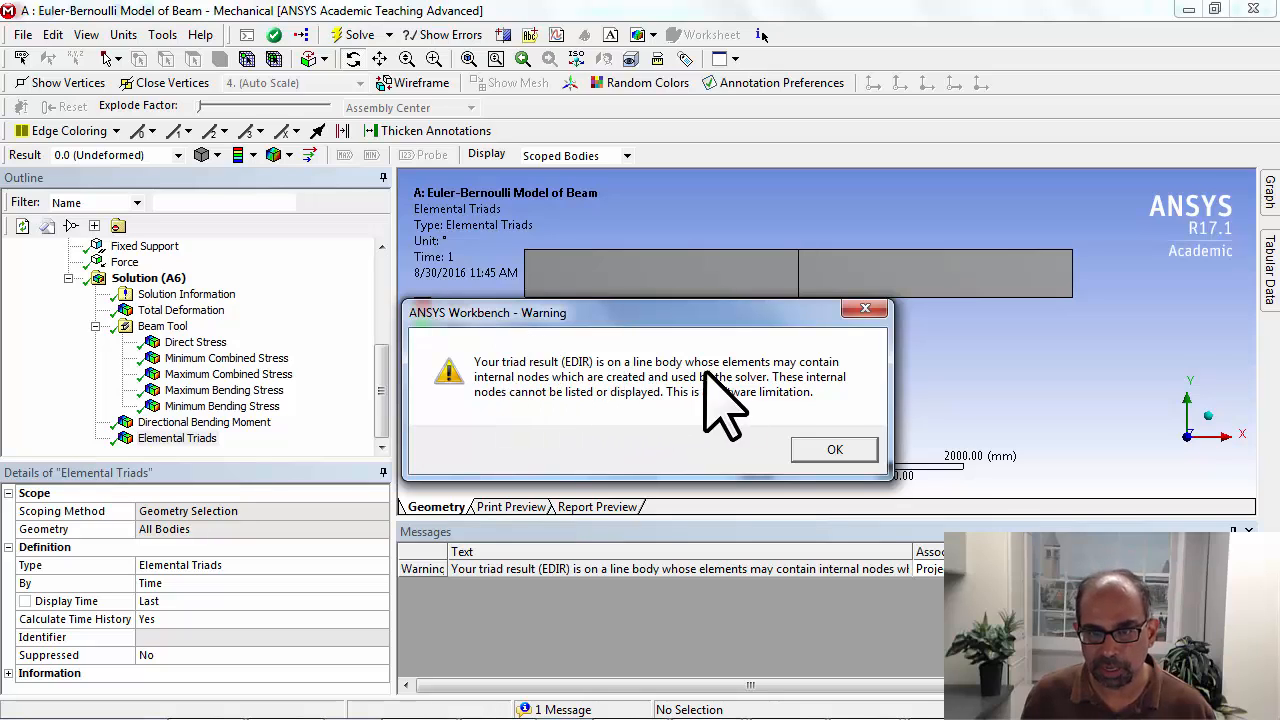
pyautogui.moveTo(685, 415)
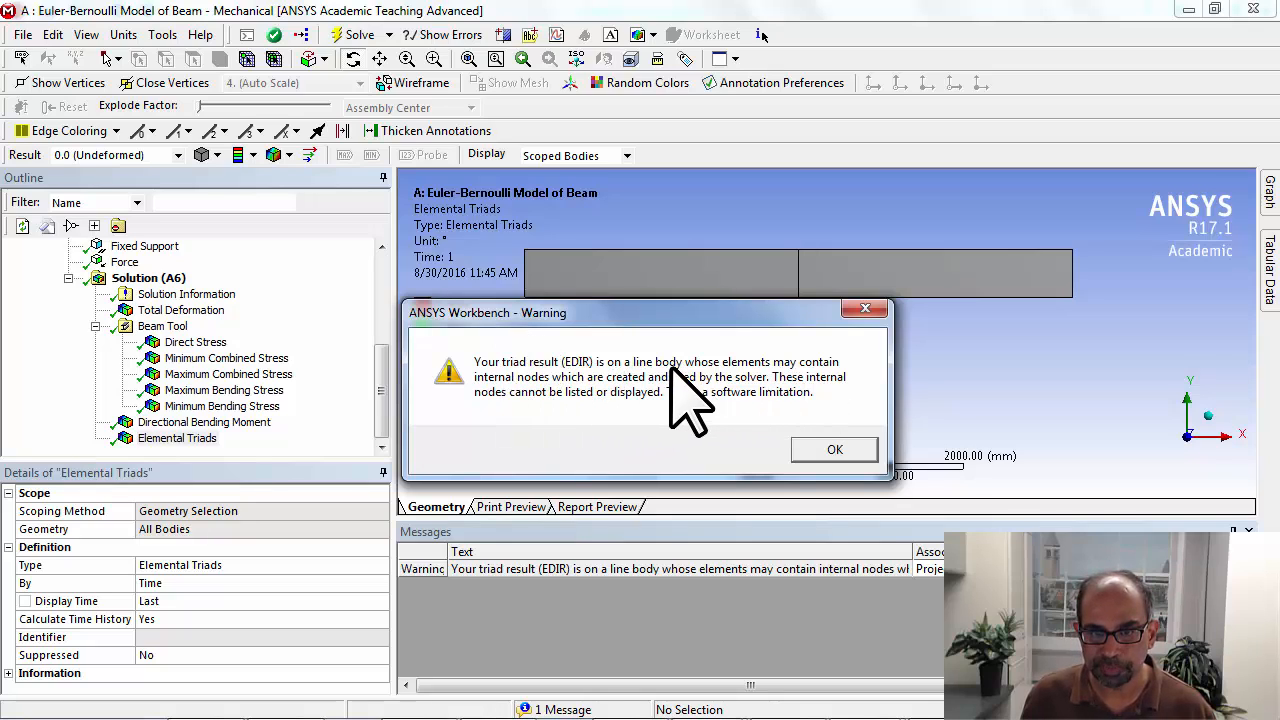
pyautogui.moveTo(750, 415)
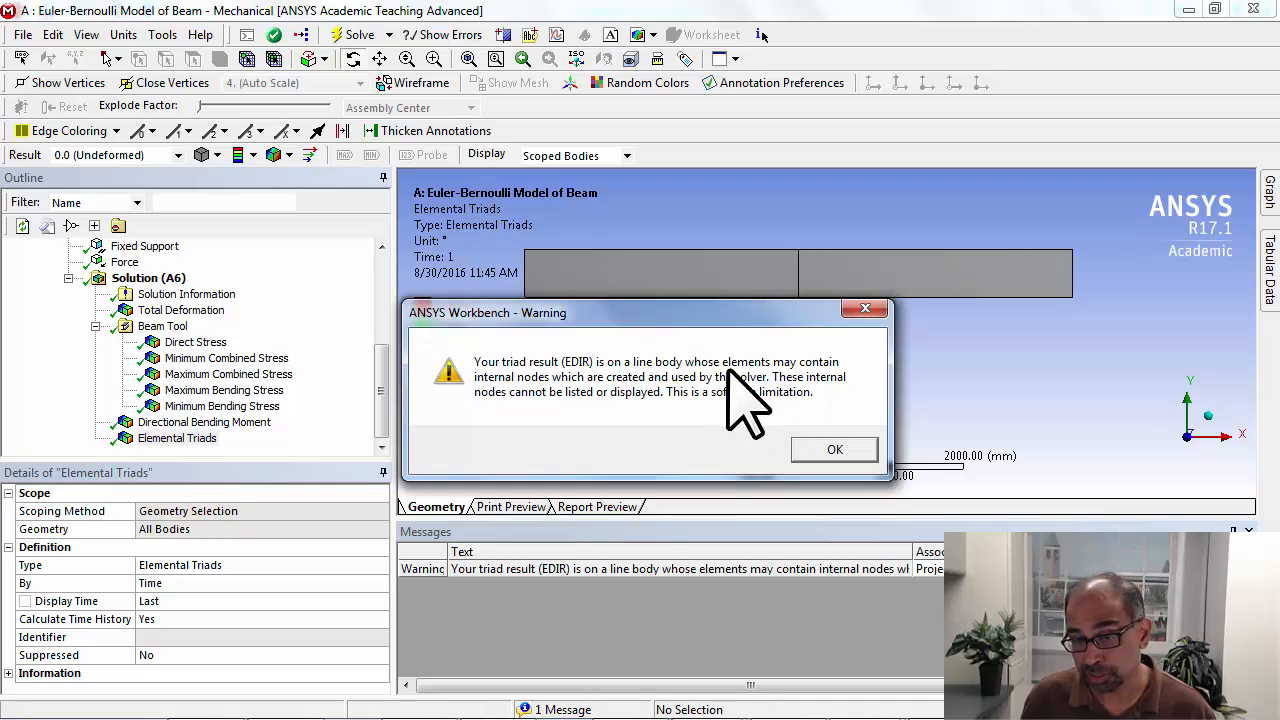
pyautogui.moveTo(543, 420)
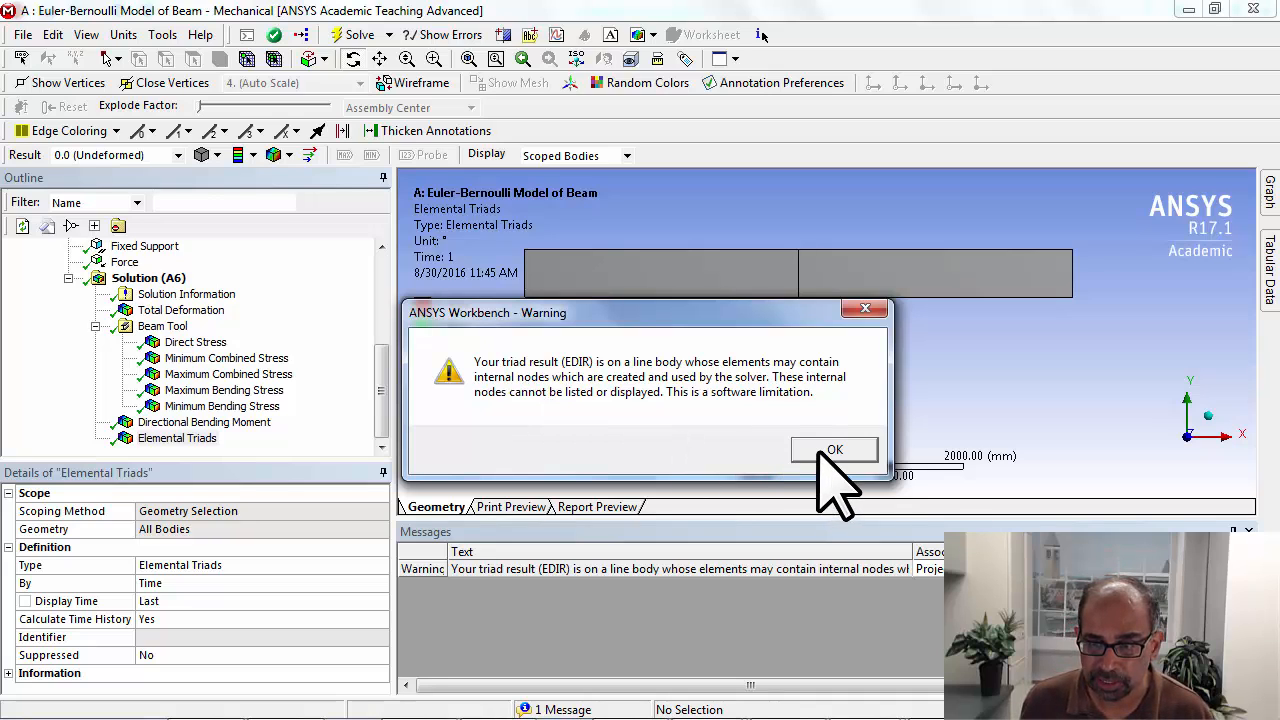
pyautogui.click(834, 450)
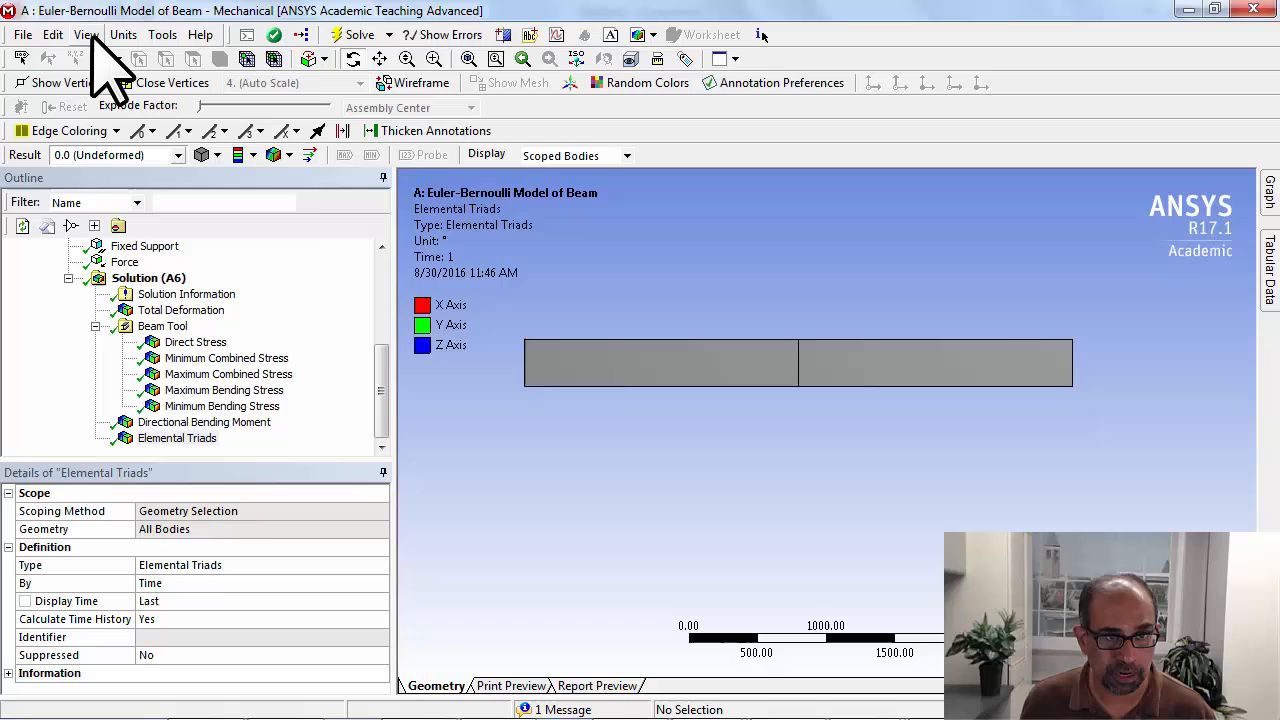
# - Uncheck View > Thick Shells and Beams so the beam draws as a thin line
pyautogui.click(88, 34)
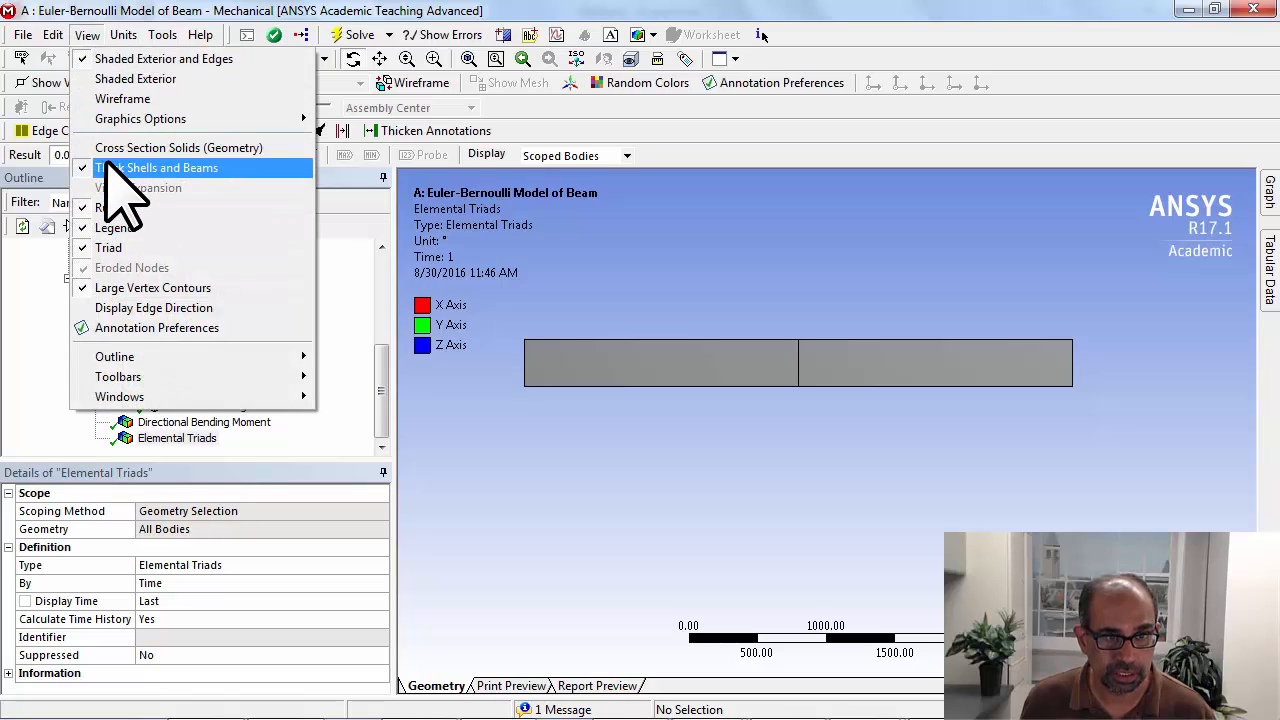
pyautogui.click(172, 167)
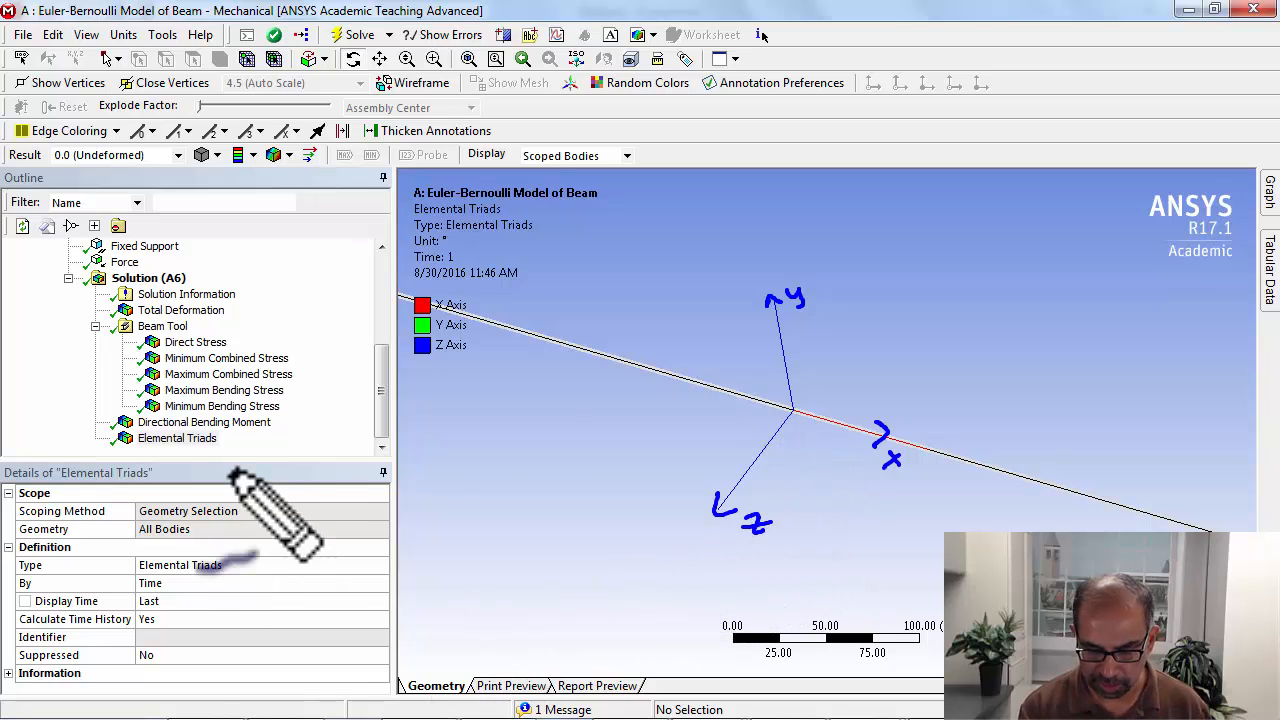
pyautogui.moveTo(775, 600)
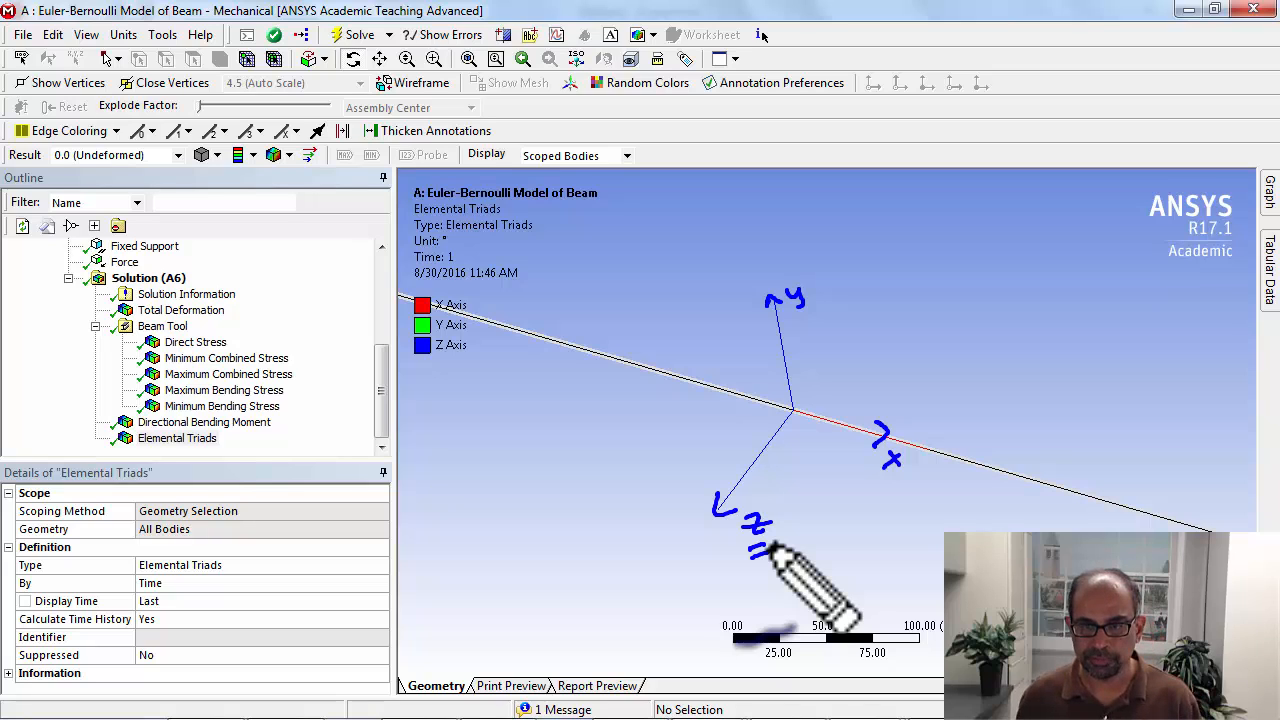
# - Select the Directional Bending Moment result to display it along the thin beam line
pyautogui.click(204, 422)
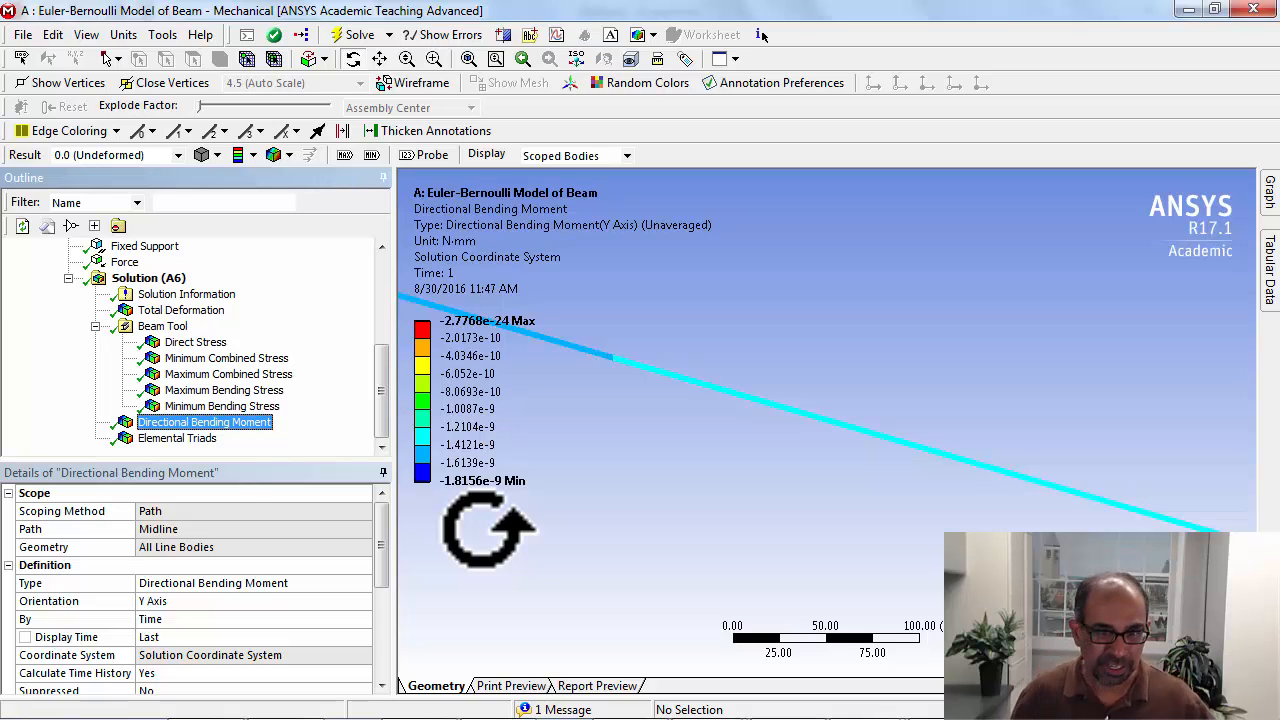
pyautogui.moveTo(530, 405)
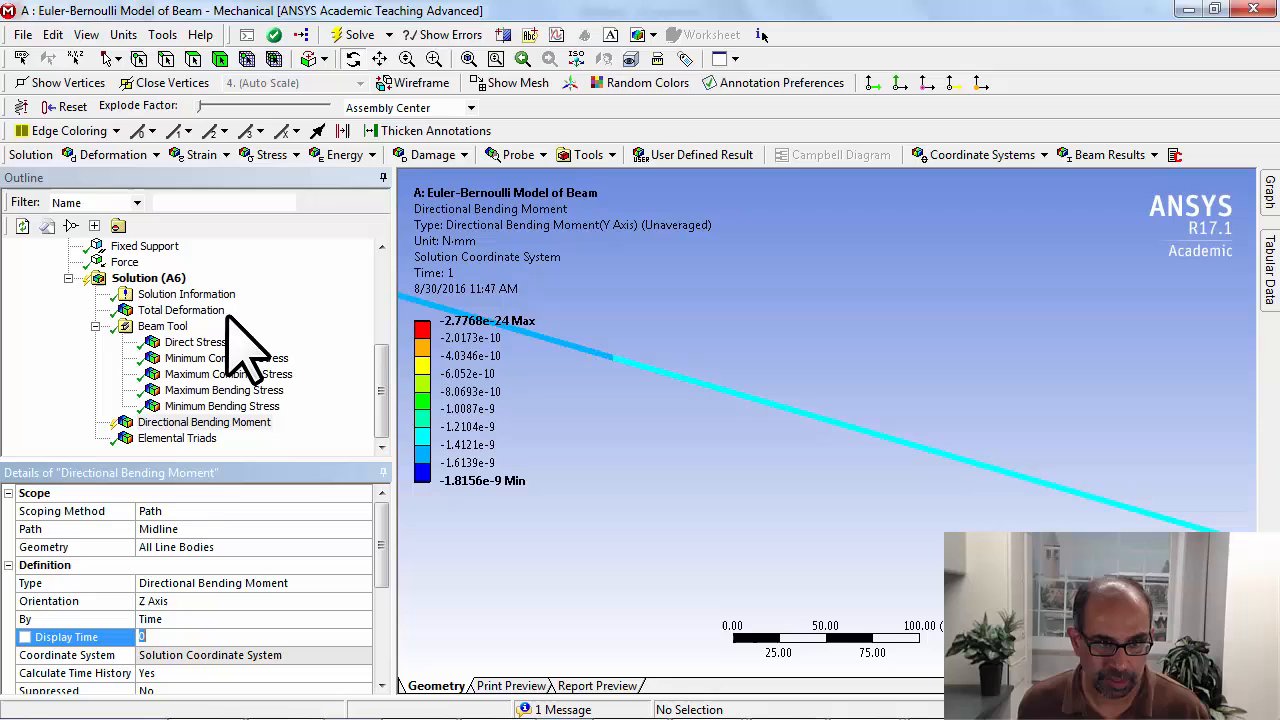
pyautogui.rightClick(200, 422)
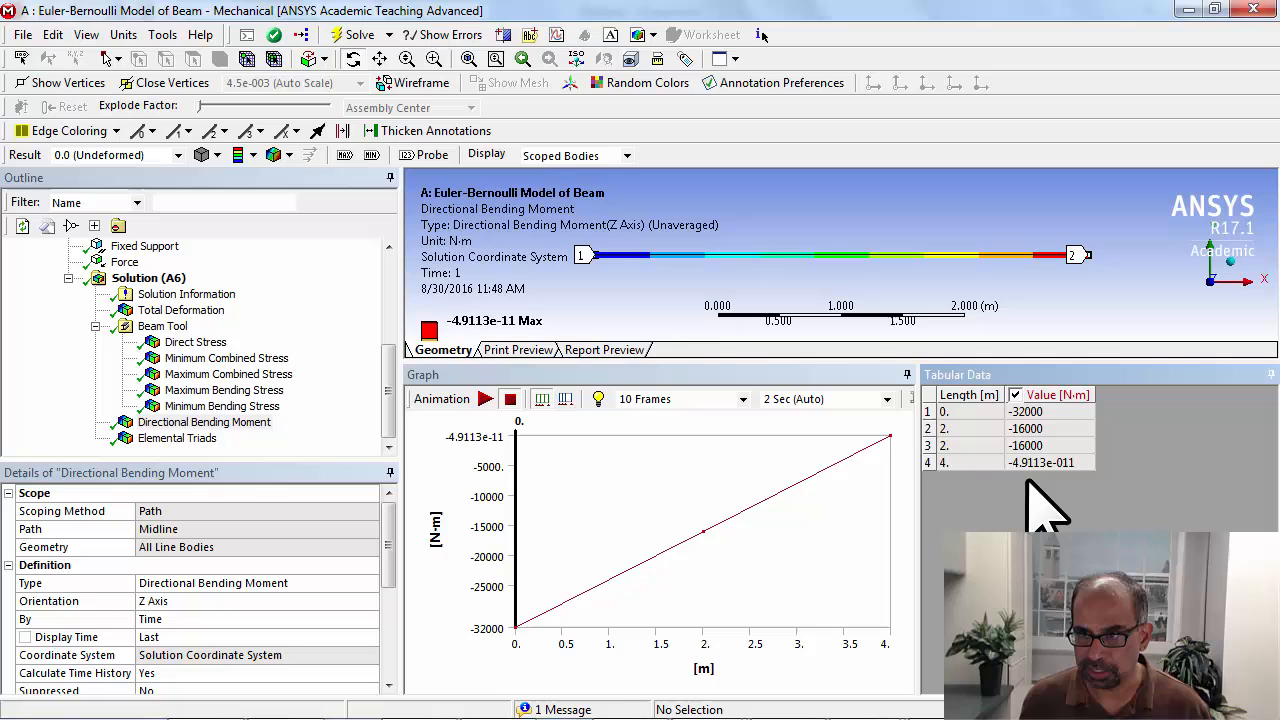
pyautogui.moveTo(1030, 480)
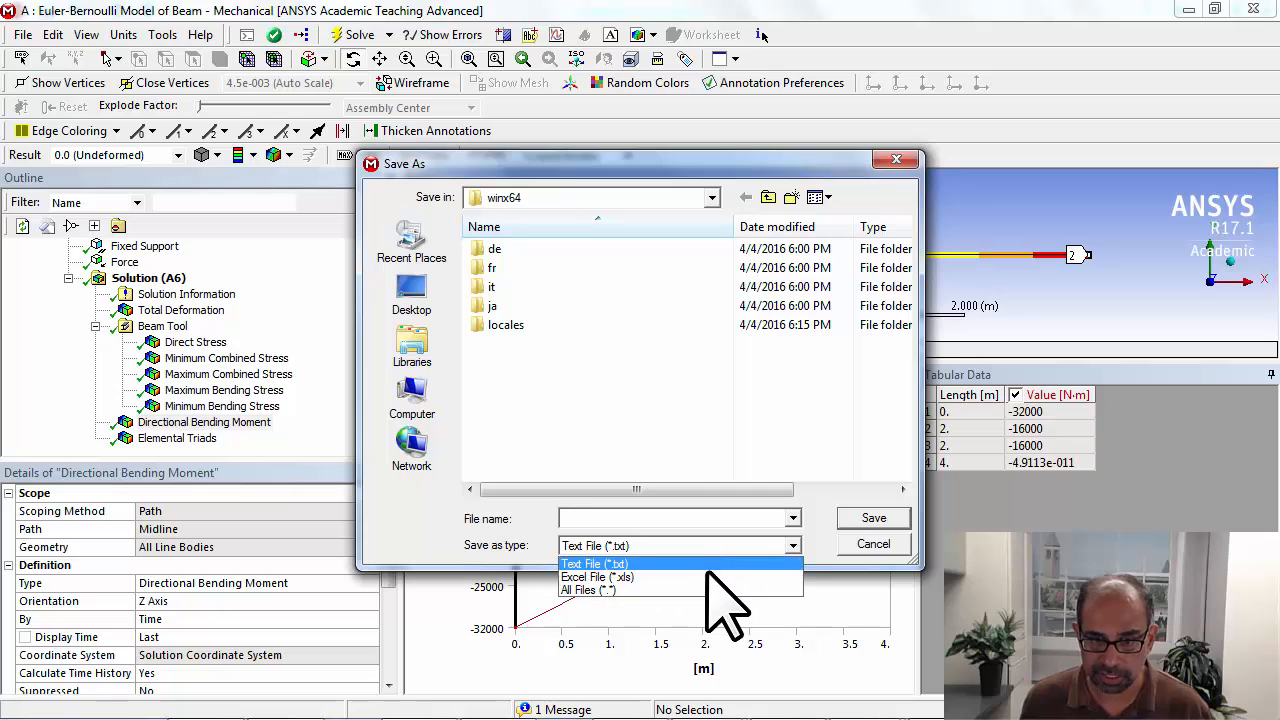
# - Pick Excel File (*.xls) as the export type, then cancel the bending moment export
pyautogui.click(598, 576)
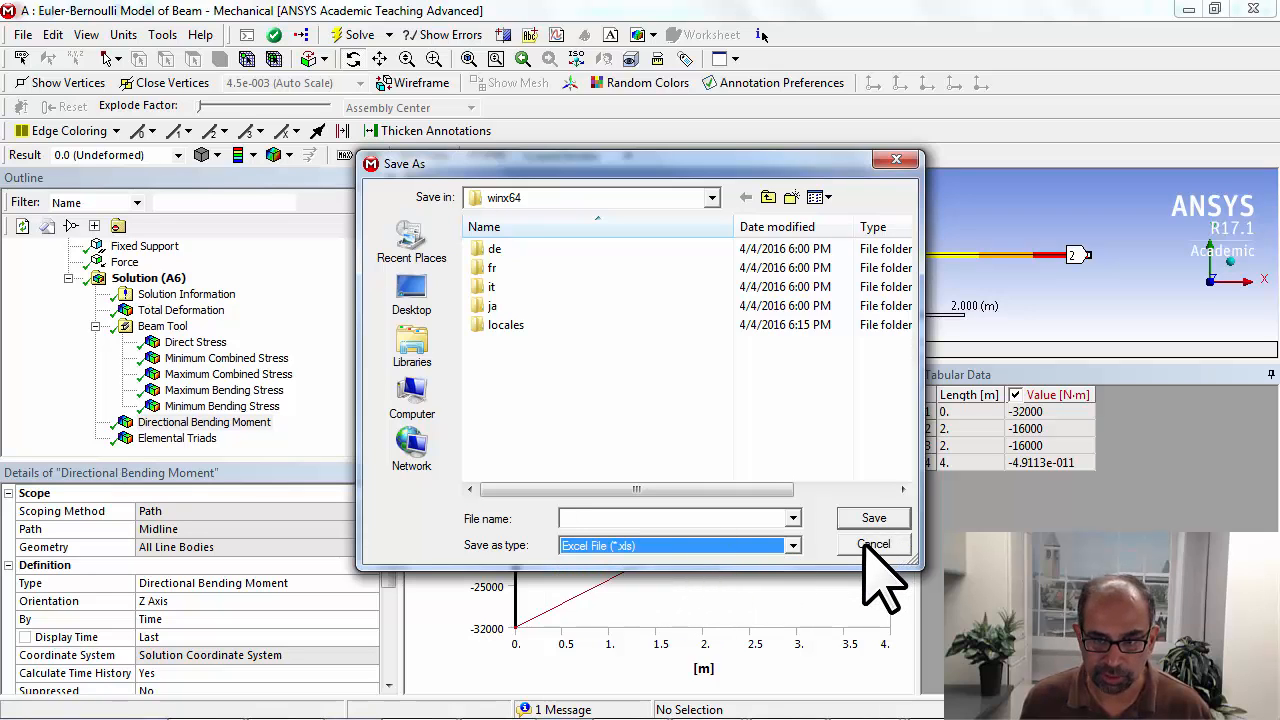
pyautogui.click(873, 544)
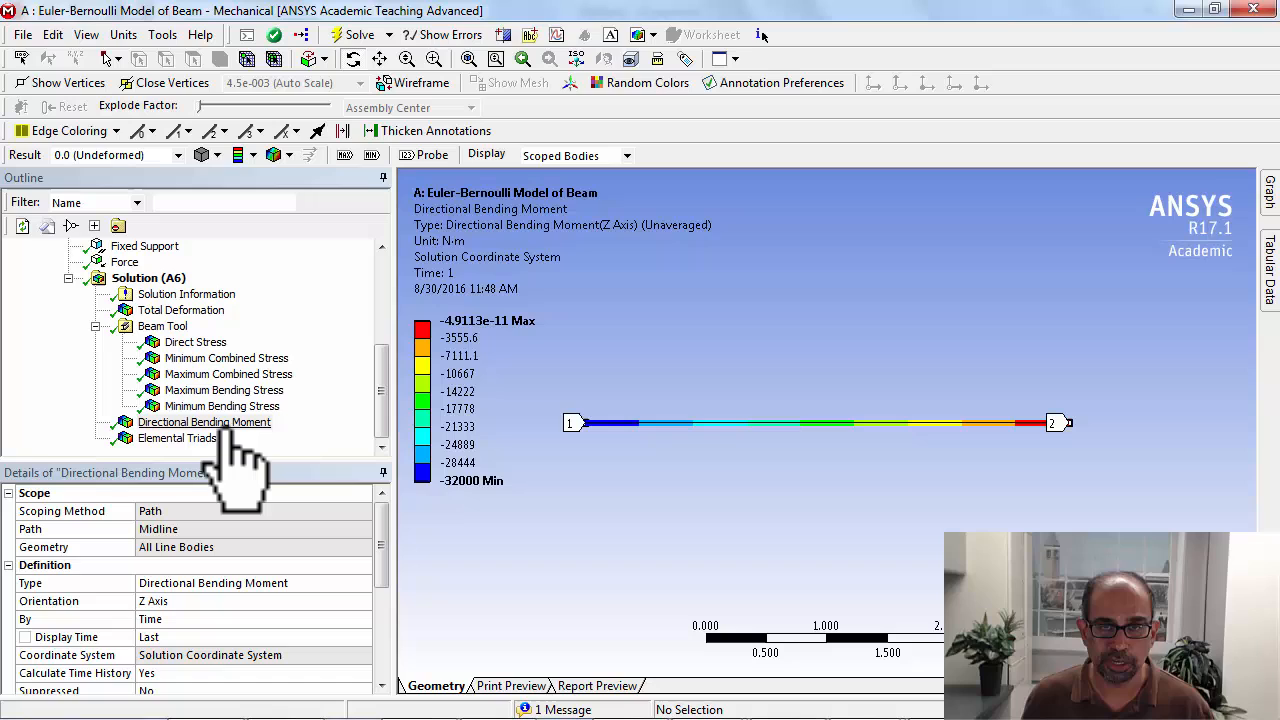
# - Select Solution (A6) and open the Beam Results dropdown listing shear force and other types
pyautogui.click(148, 277)
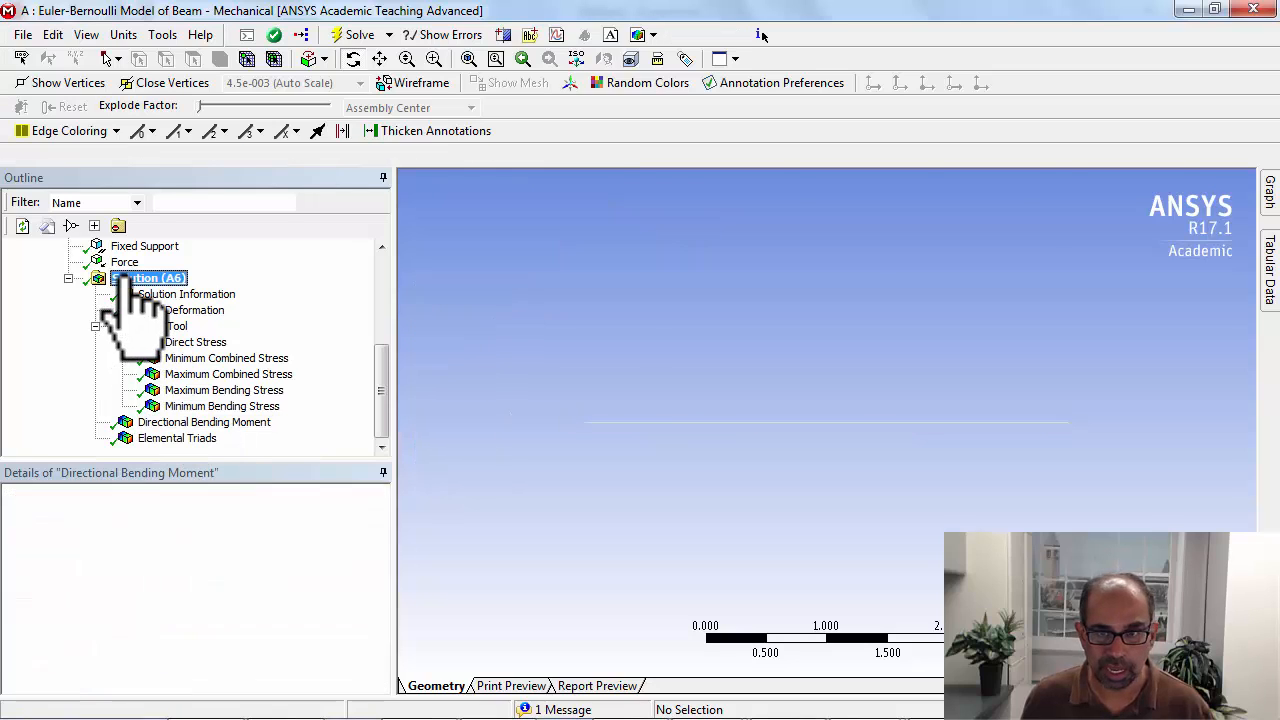
pyautogui.click(148, 278)
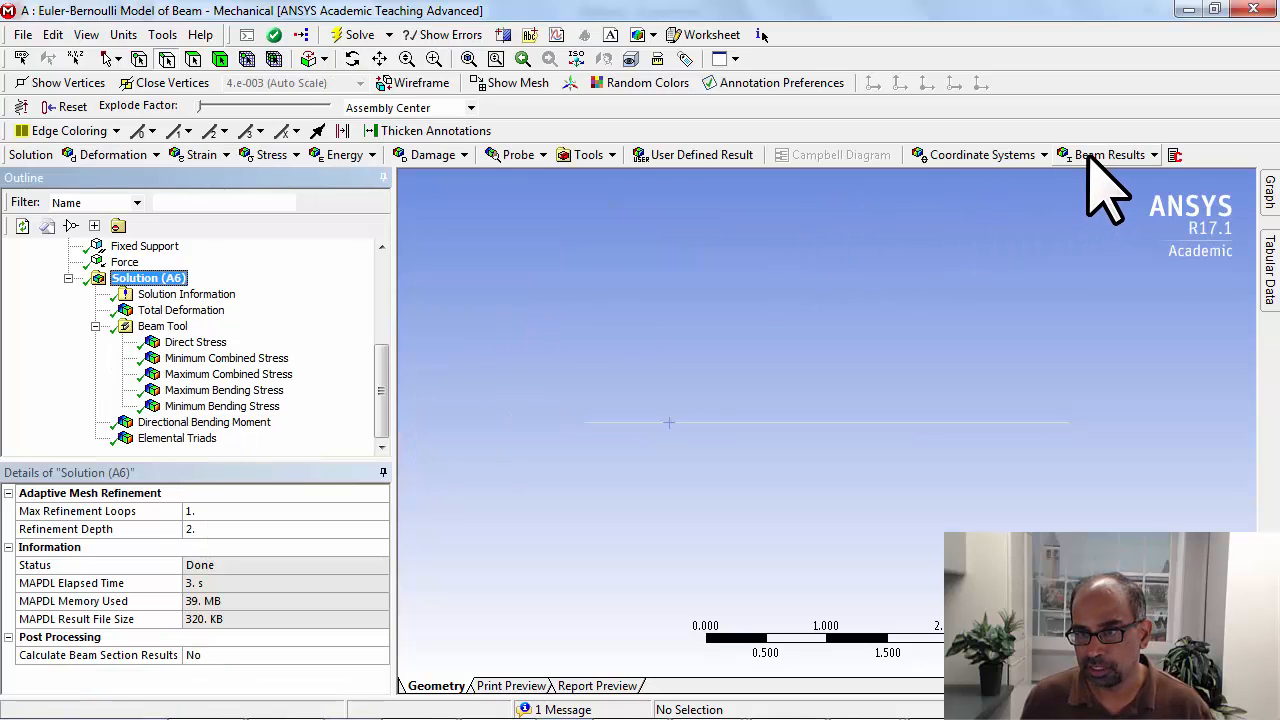
pyautogui.click(1116, 155)
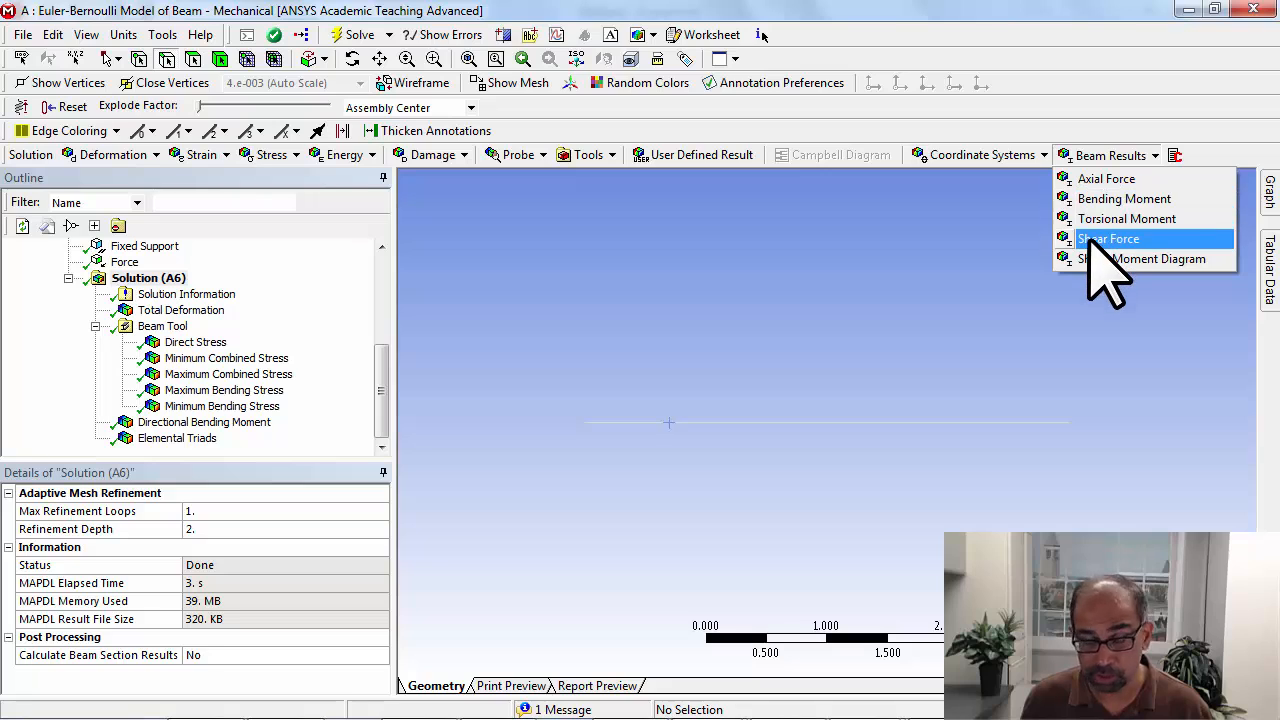